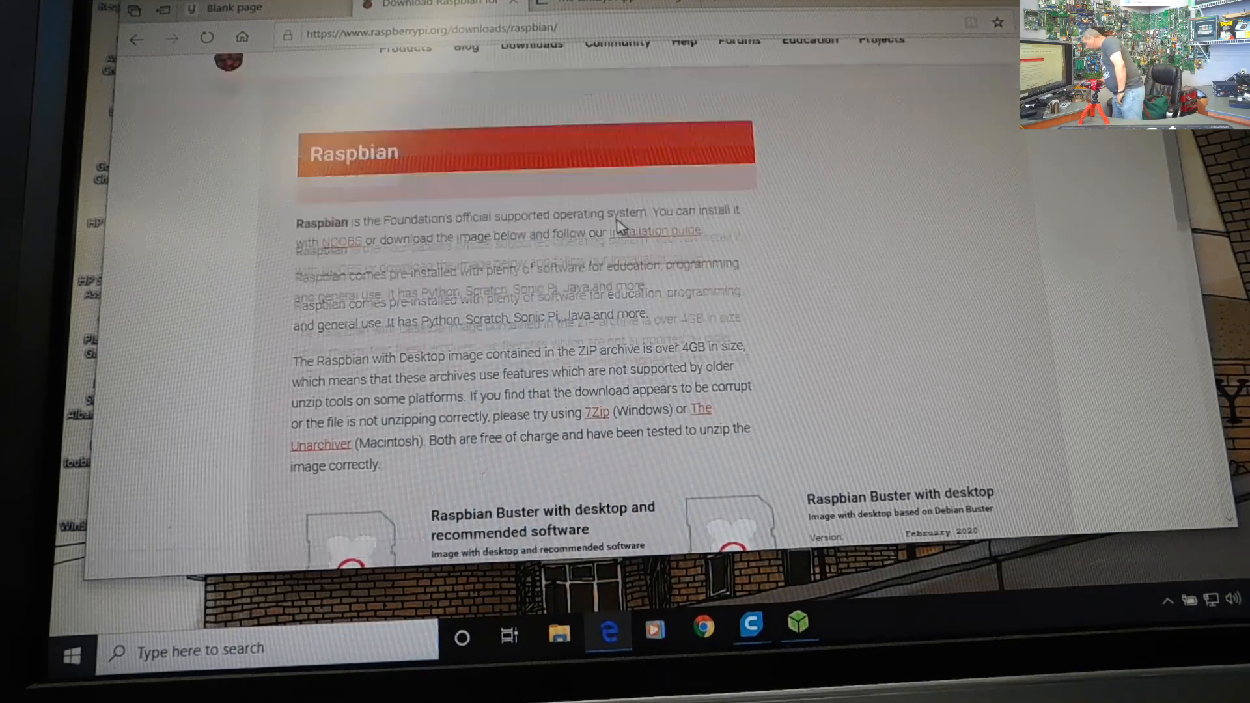
- Download the Raspbian Buster with desktop and recommended software ZIP and save it to the computer
scroll("down", 3)
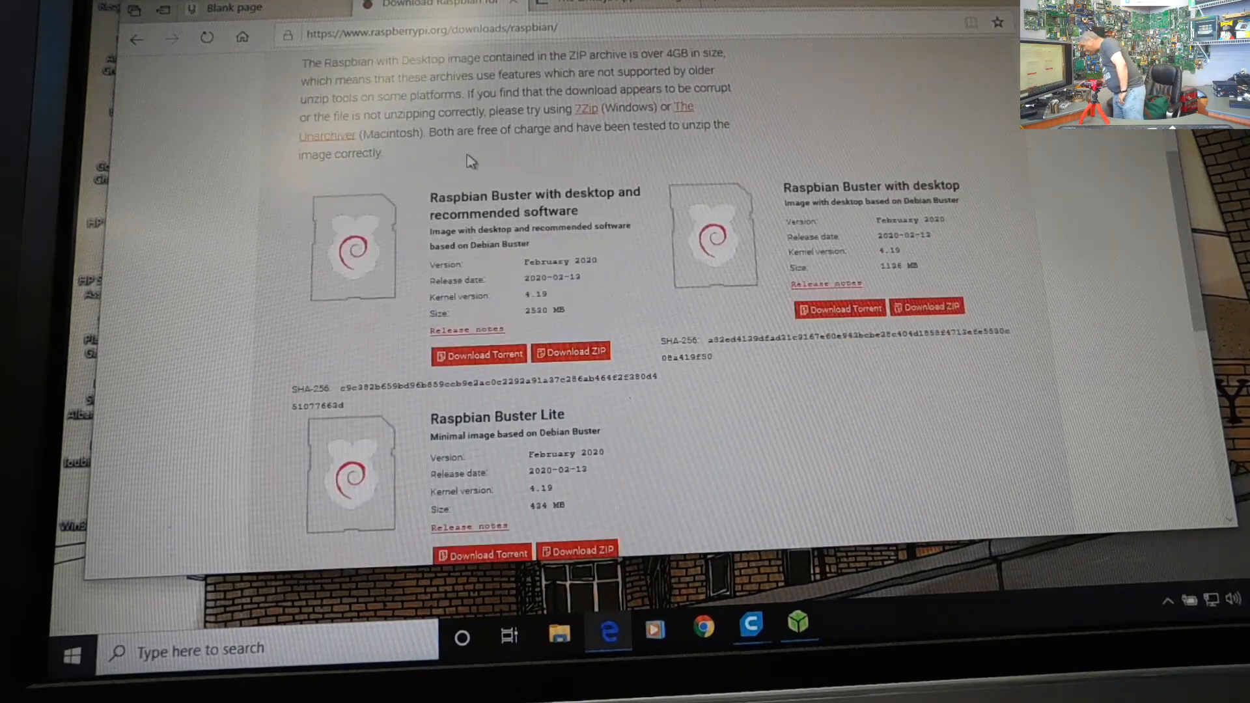
mouse_move(572, 352)
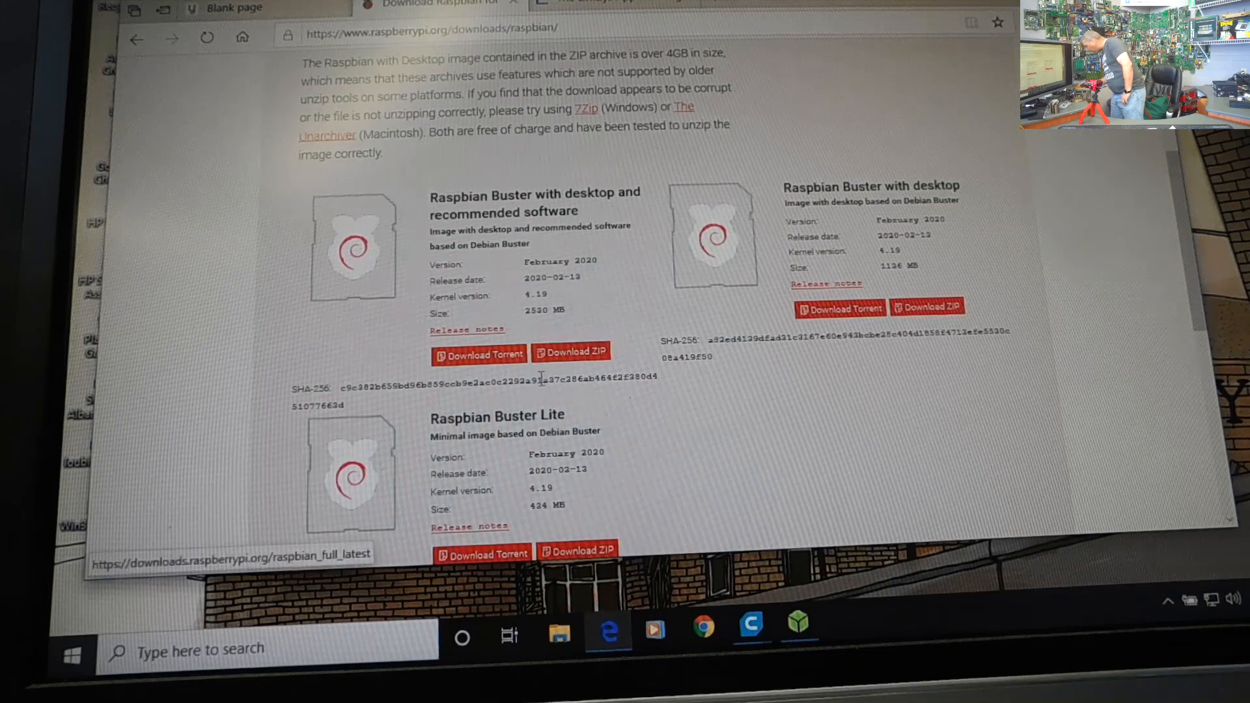
left_click(570, 351)
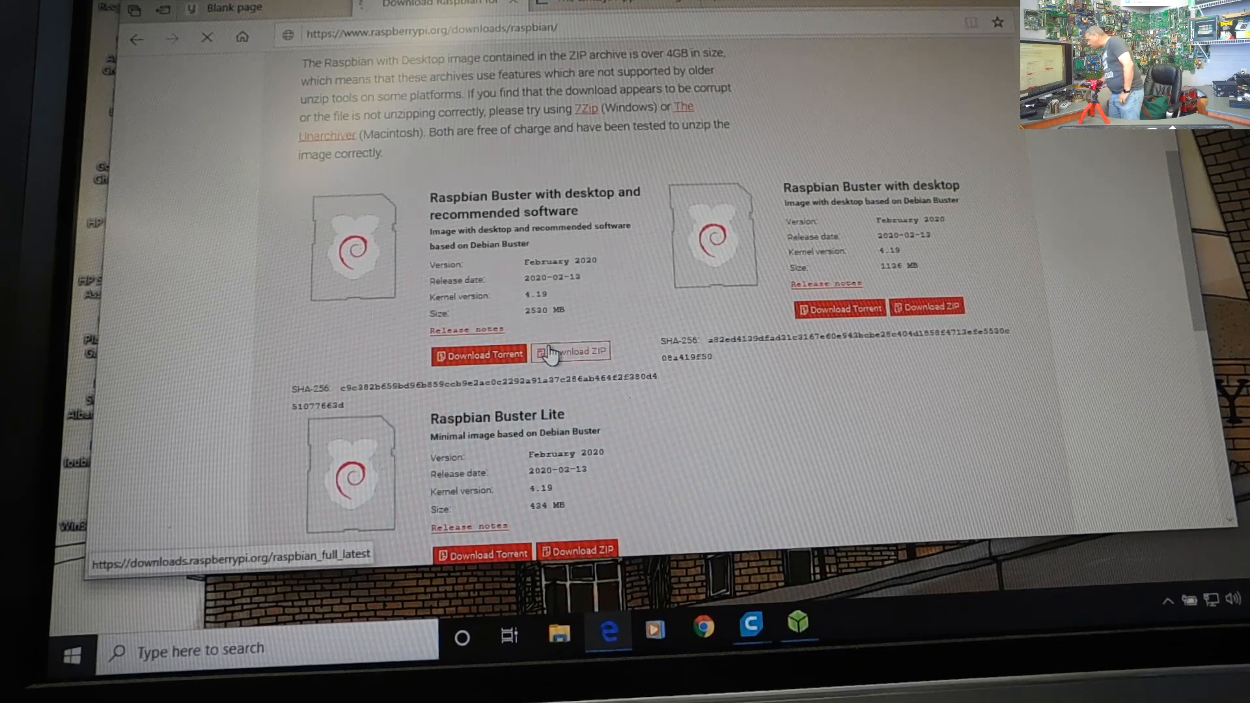
left_click(571, 353)
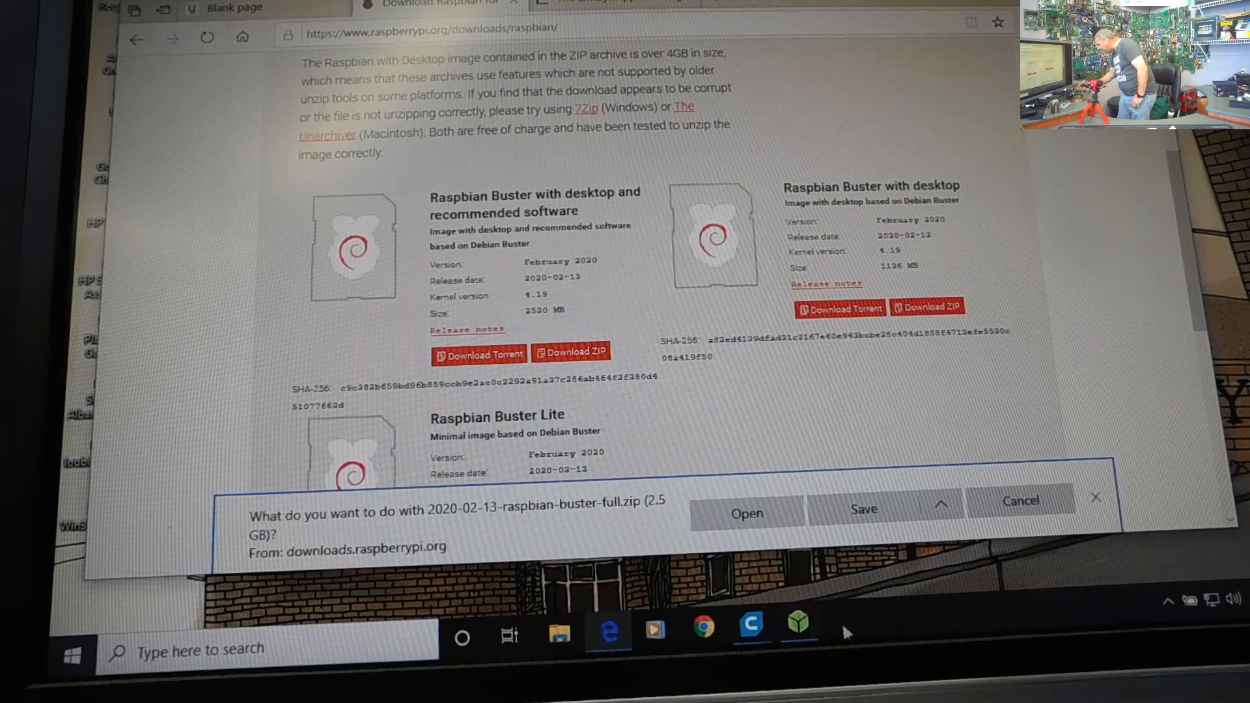
left_click(863, 509)
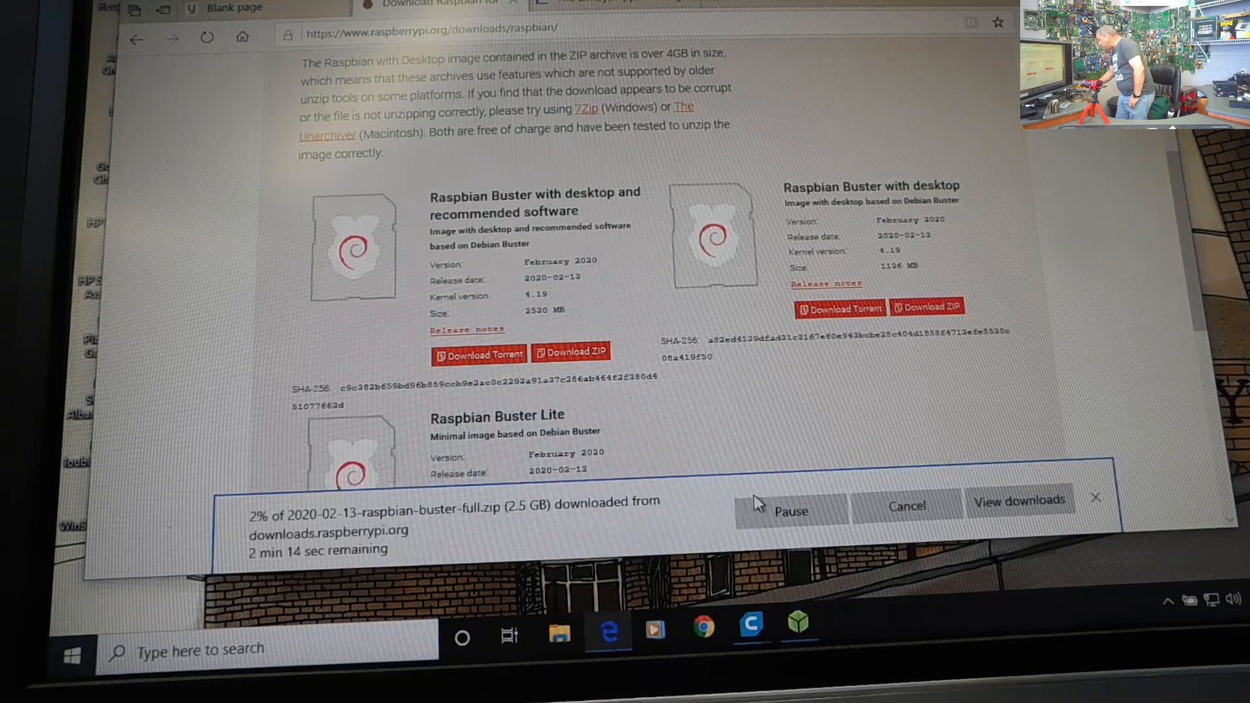
mouse_move(634, 544)
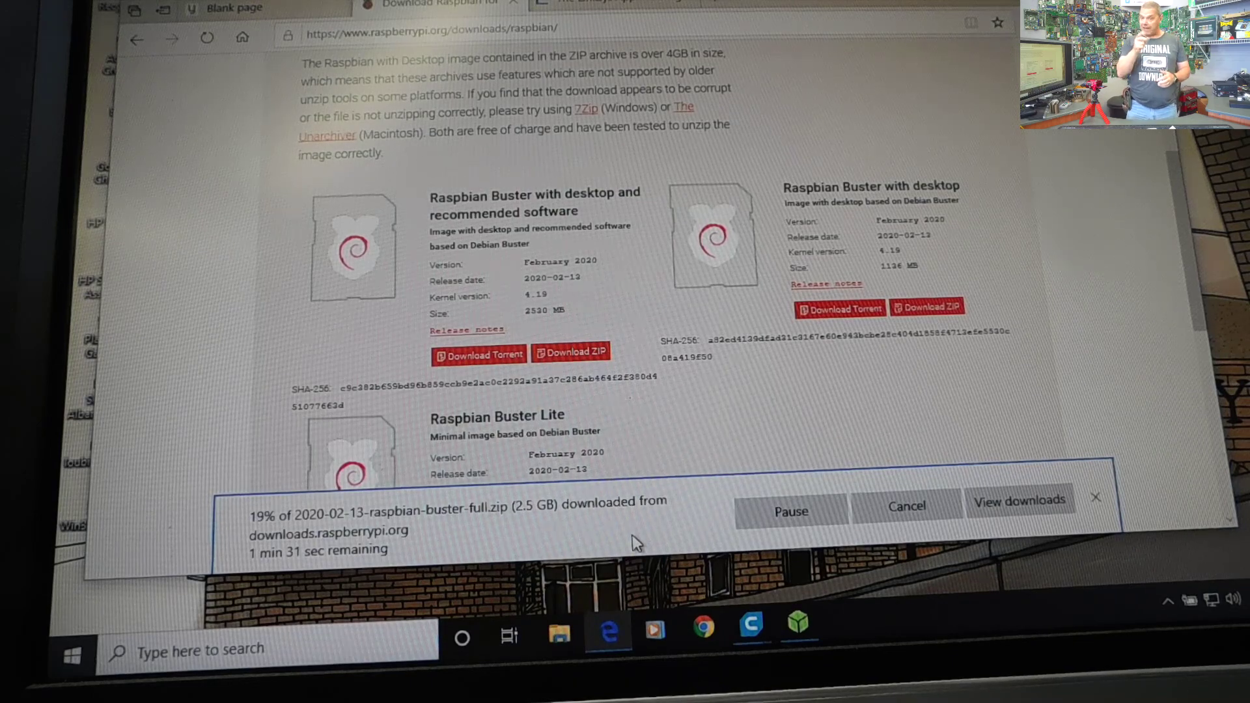
- Dismiss the download notice and switch to the balenaEtcher web page
left_click(1094, 496)
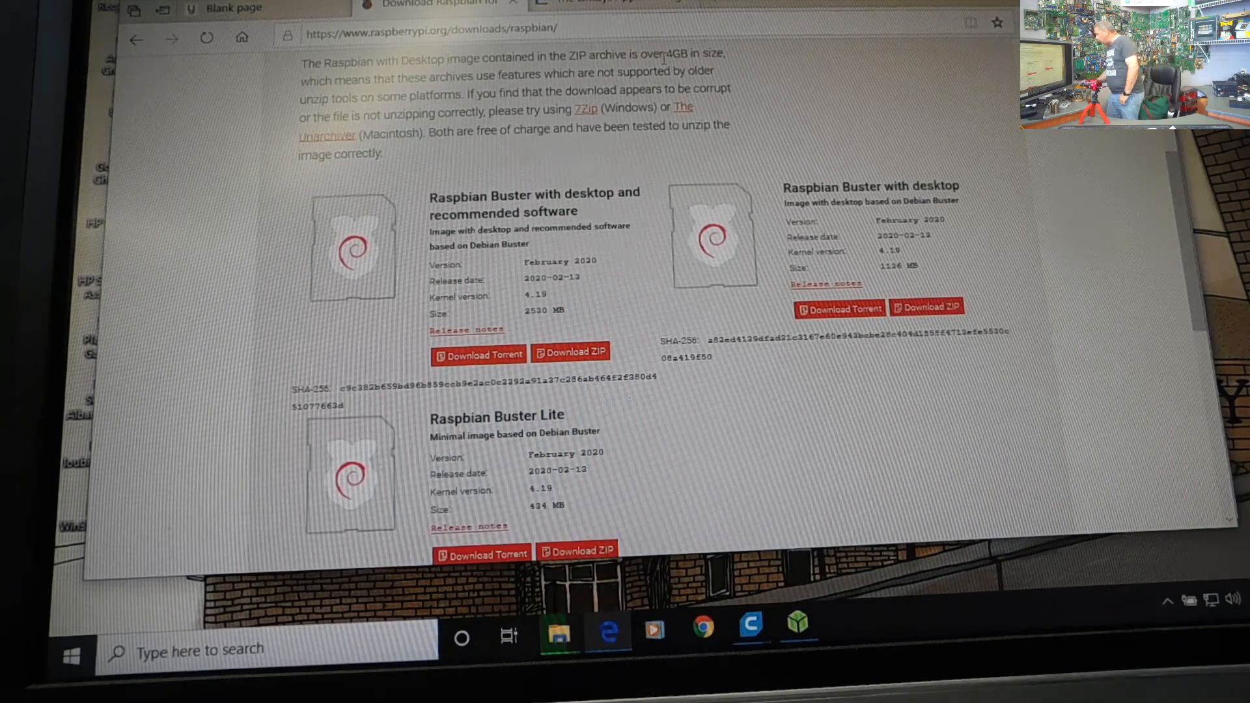
left_click(435, 26)
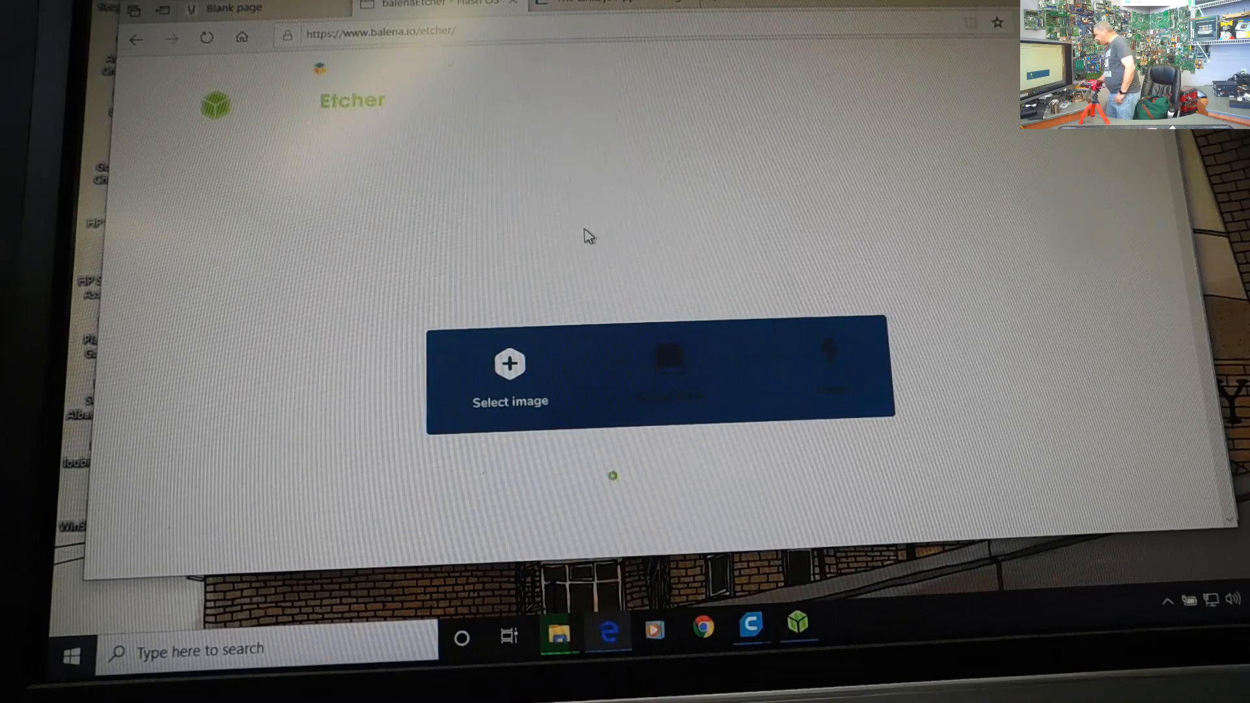
mouse_move(576, 304)
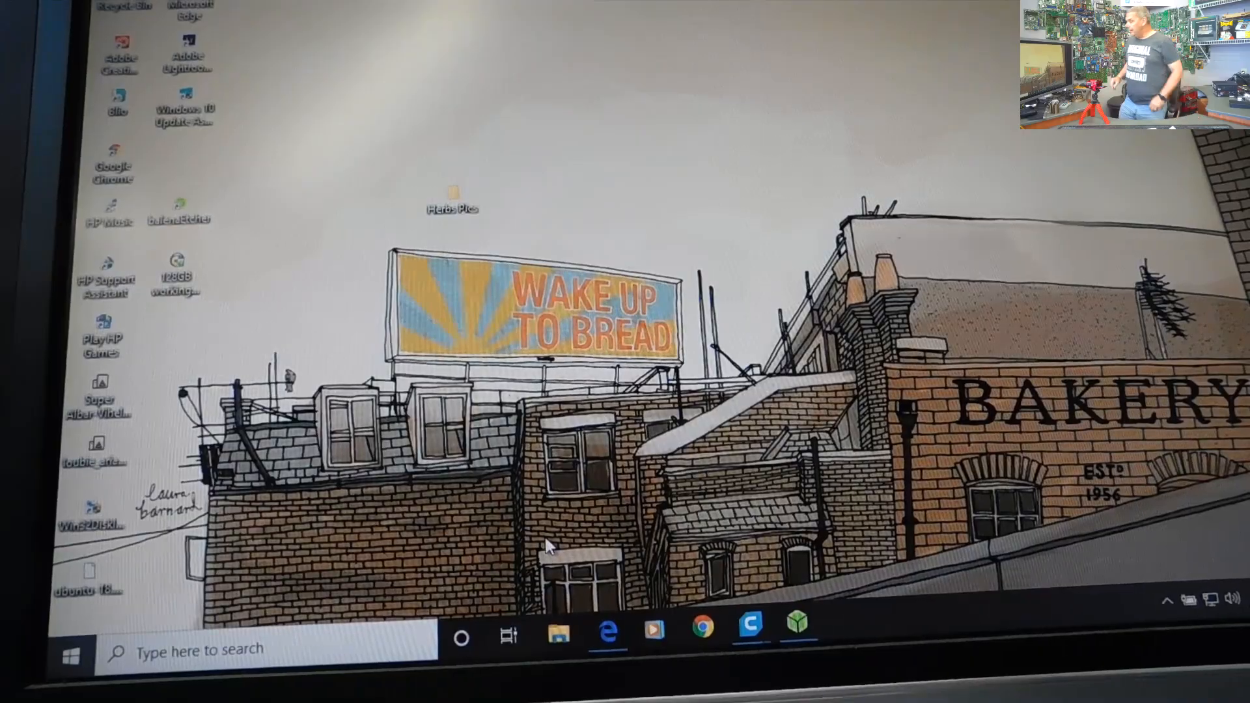
mouse_move(154, 135)
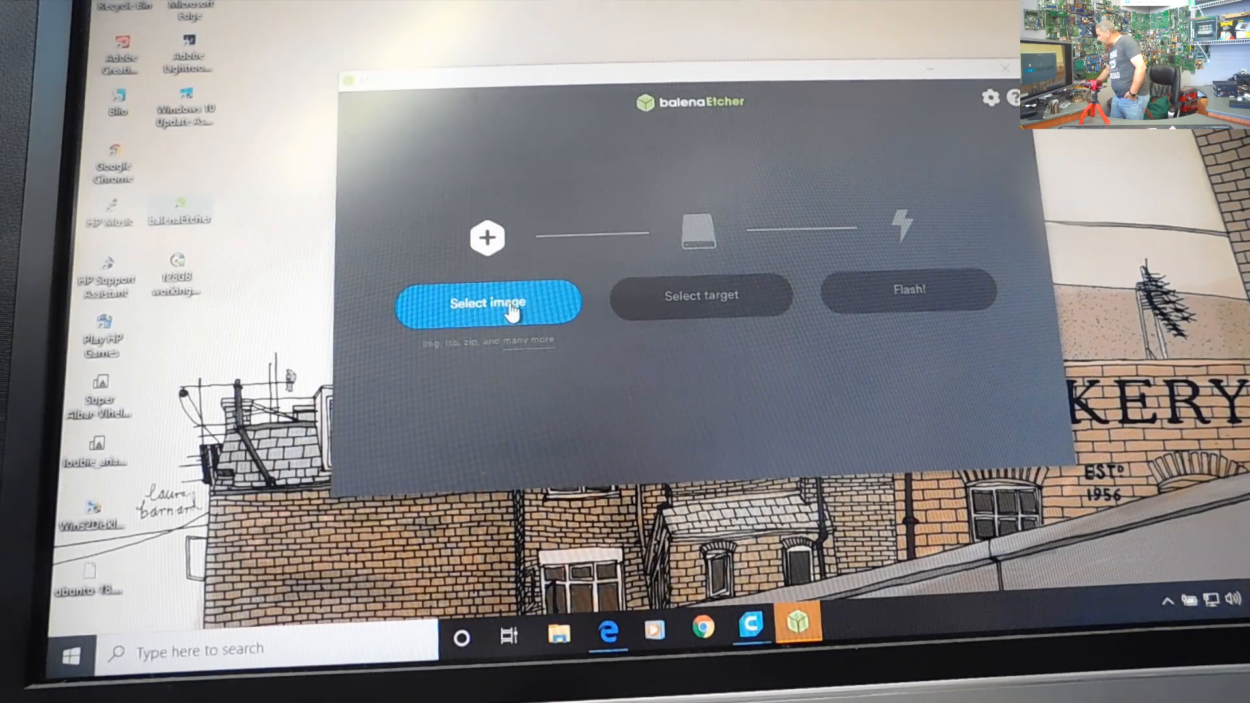
- Load the 2020-02-13-raspbian-buster-full image file as balenaEtcher's image to flash
left_click(487, 303)
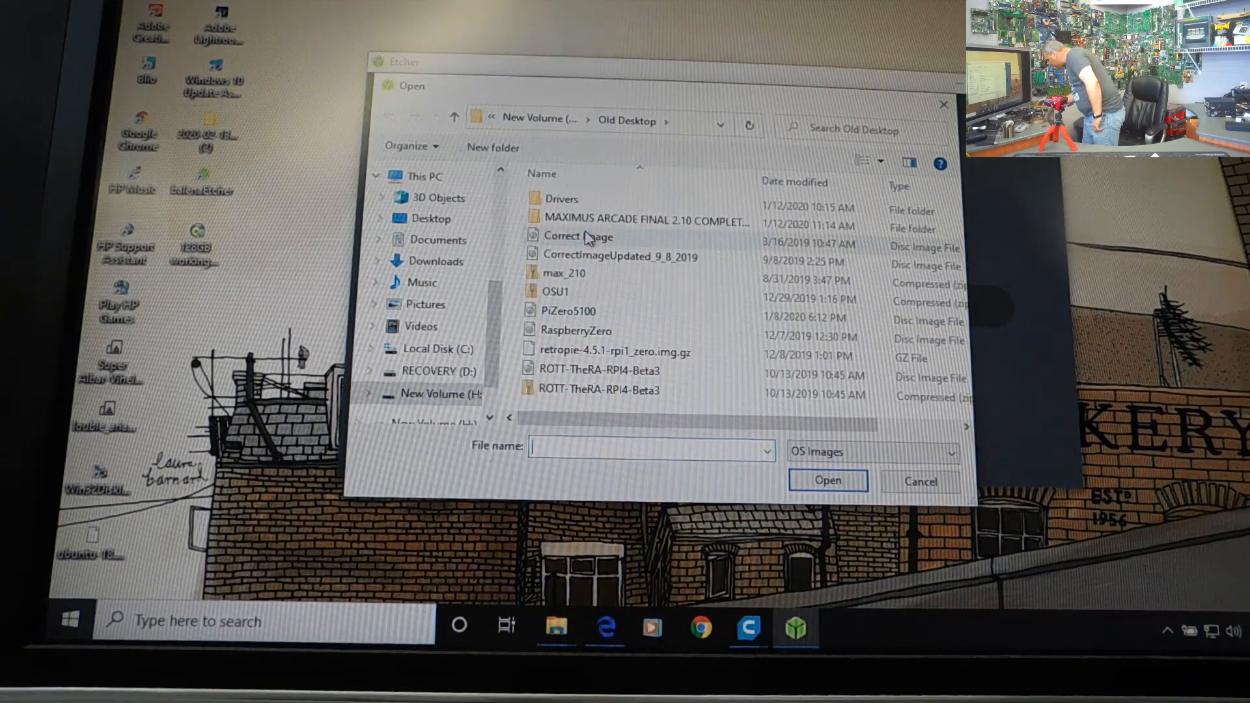
scroll("right", 3)
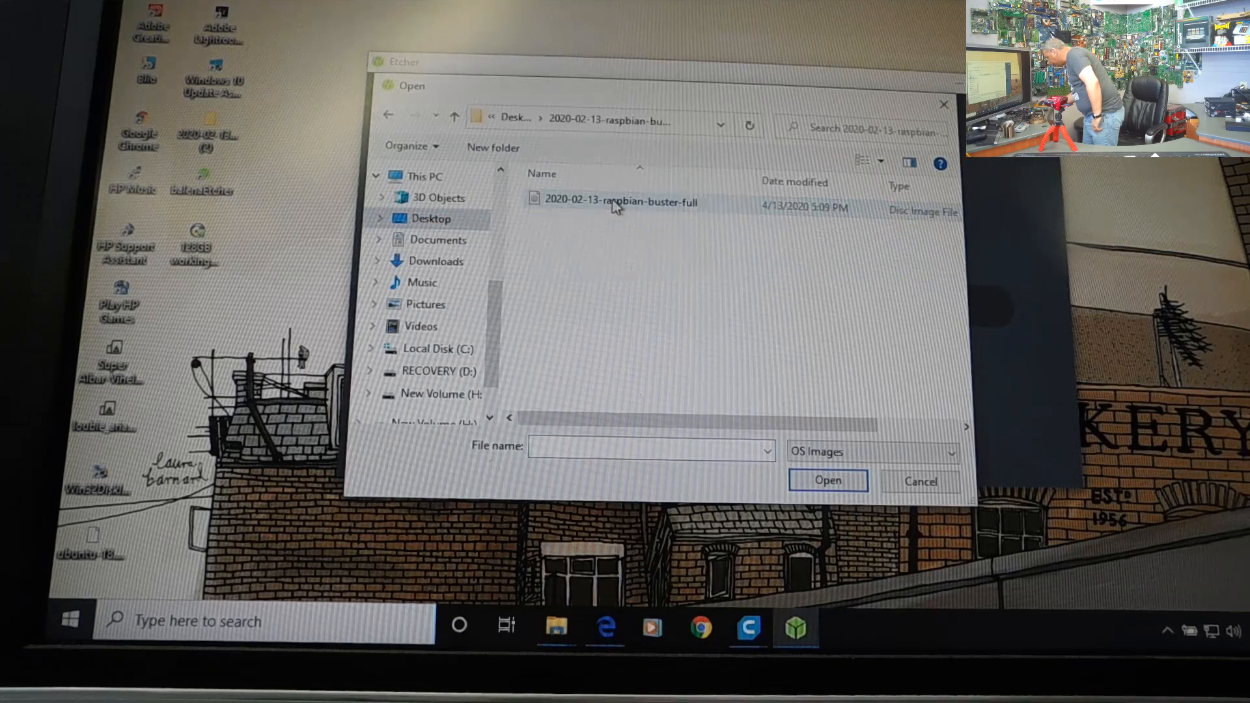
left_click(621, 202)
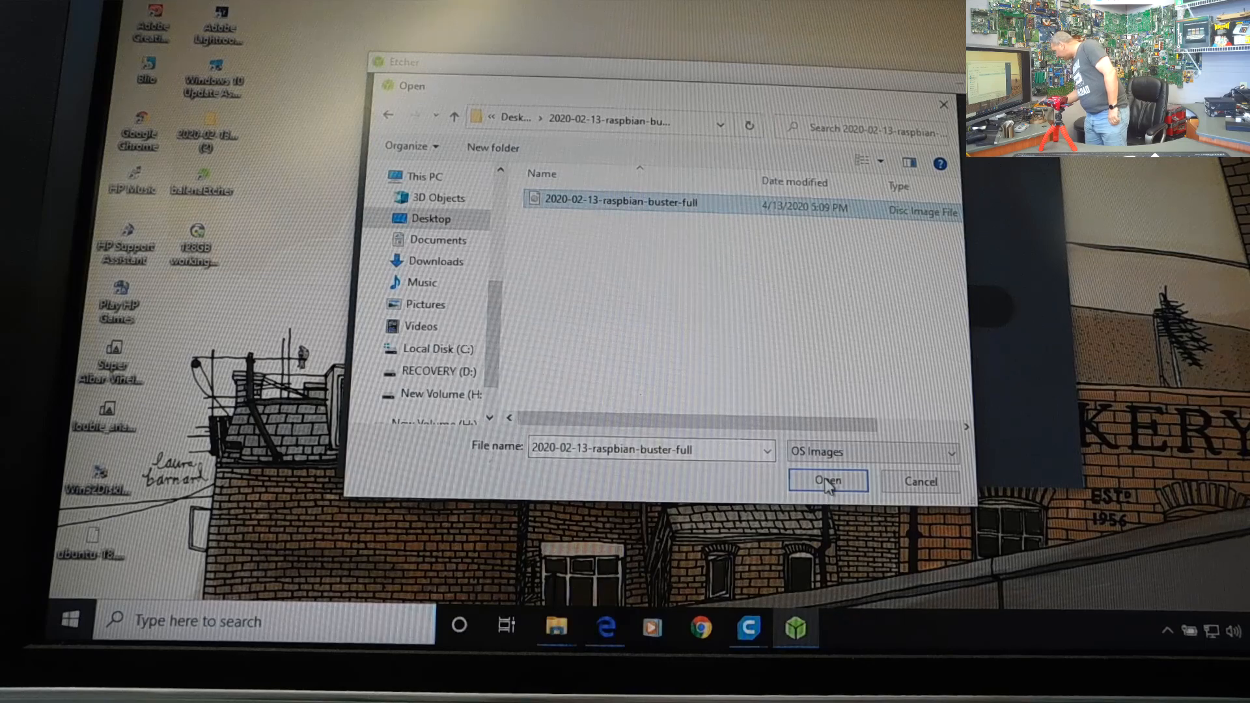
left_click(828, 480)
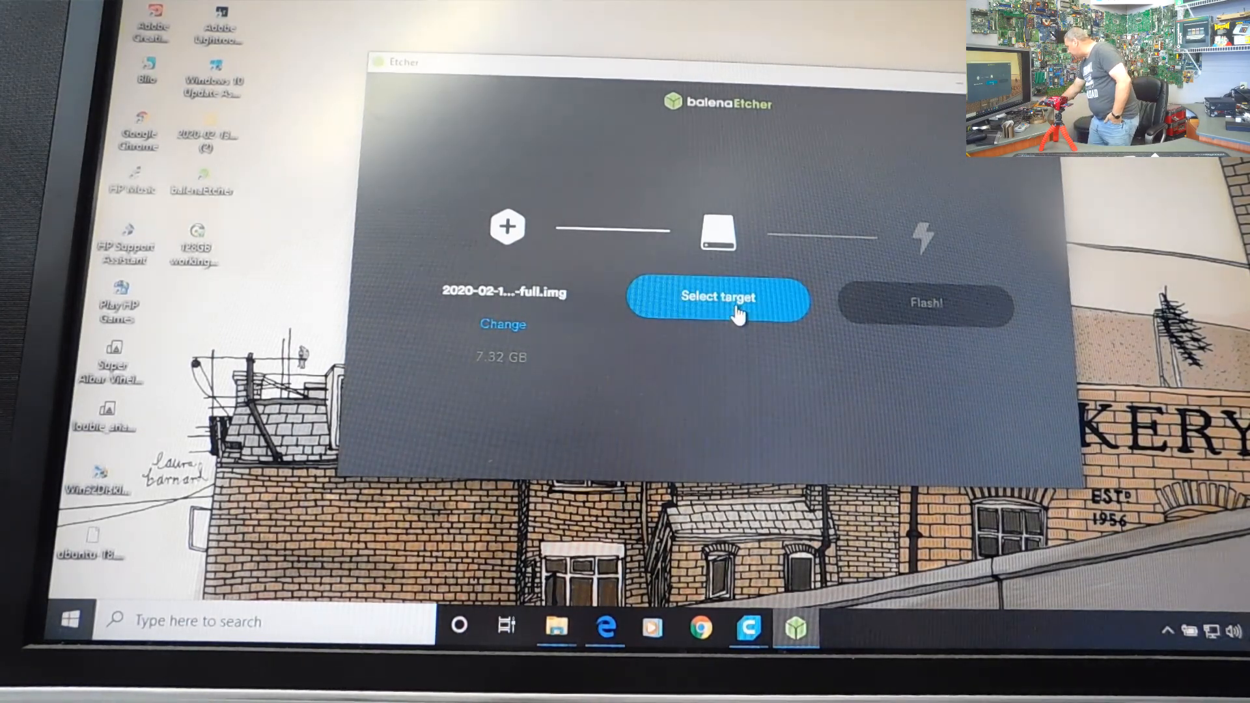
- Select the 15.6 GB SD card as target and flash the Raspbian image onto it
left_click(715, 301)
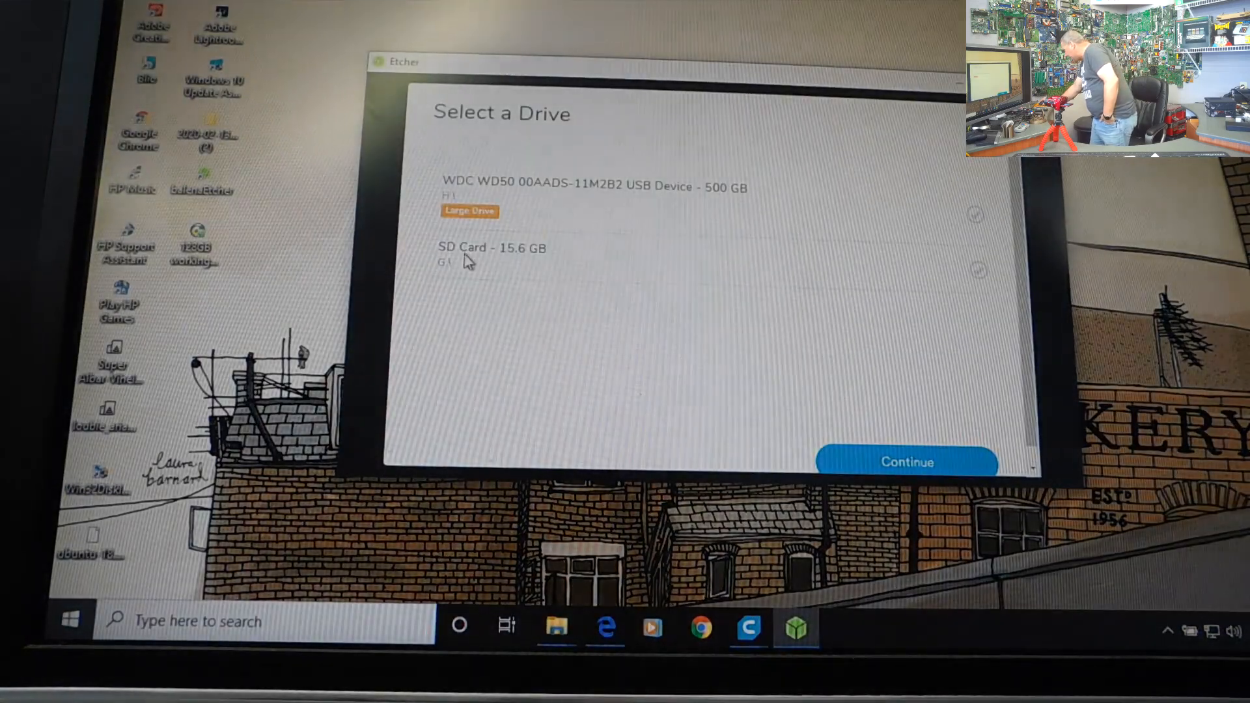
left_click(977, 270)
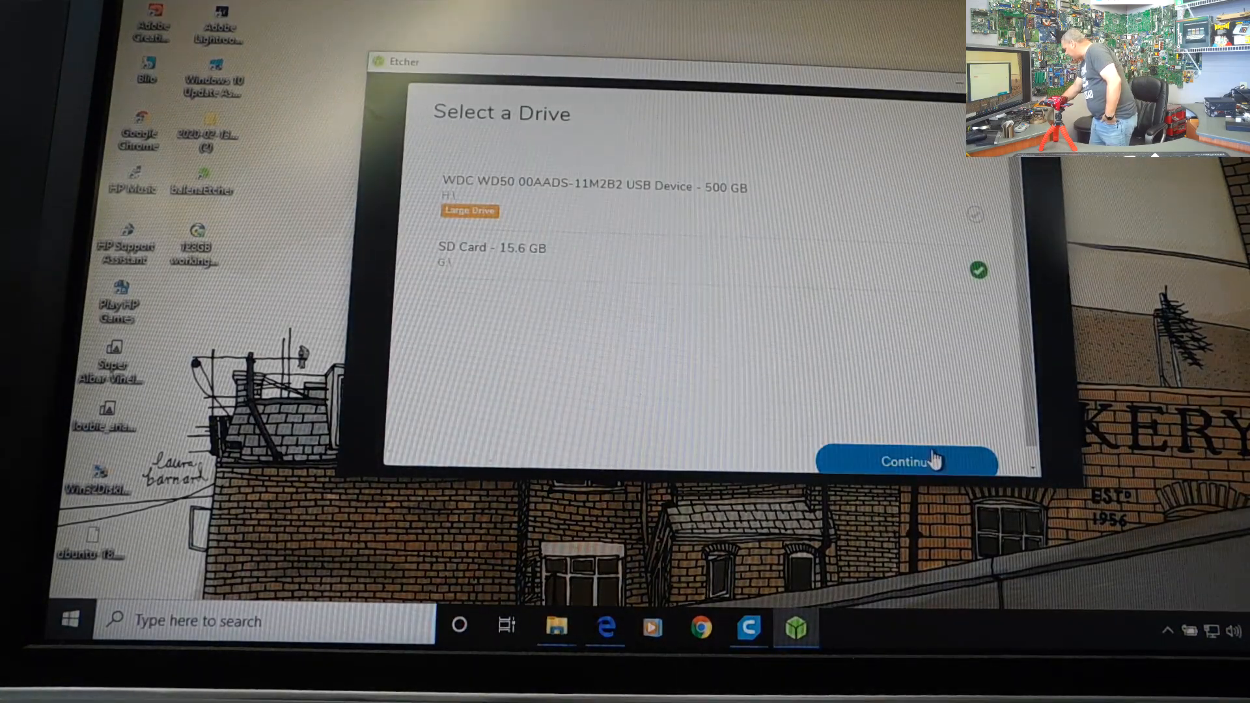
left_click(906, 461)
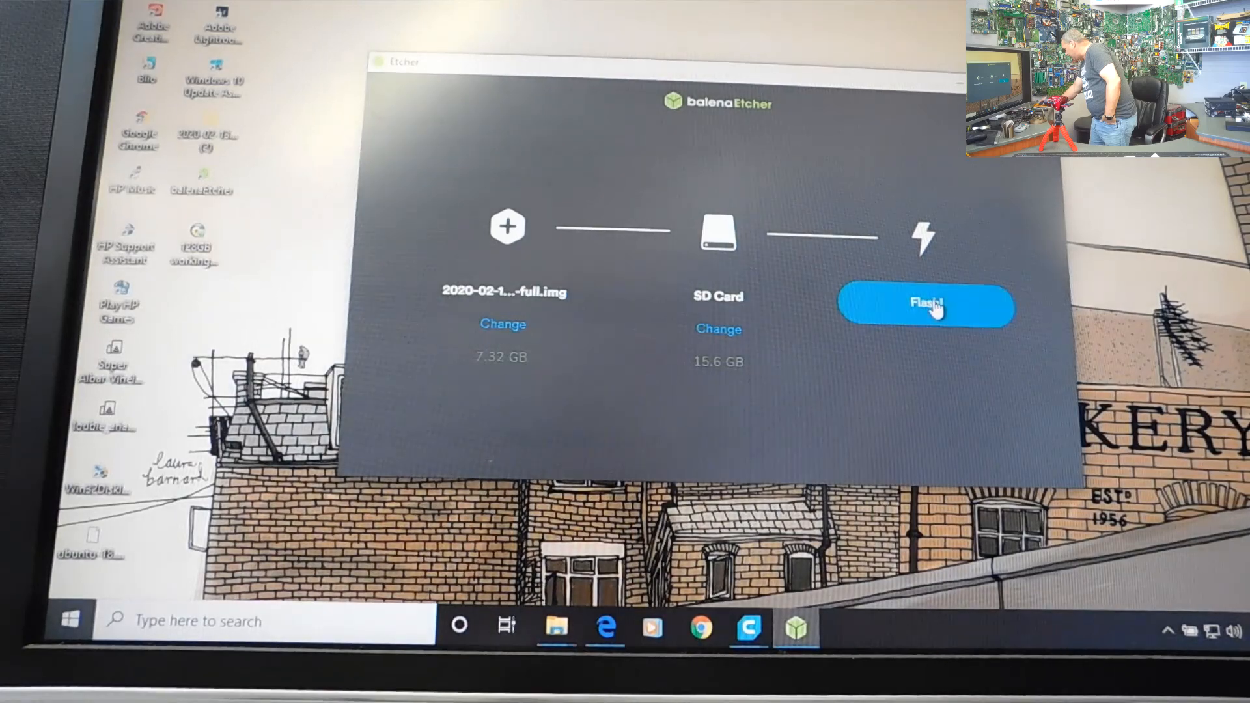
left_click(925, 308)
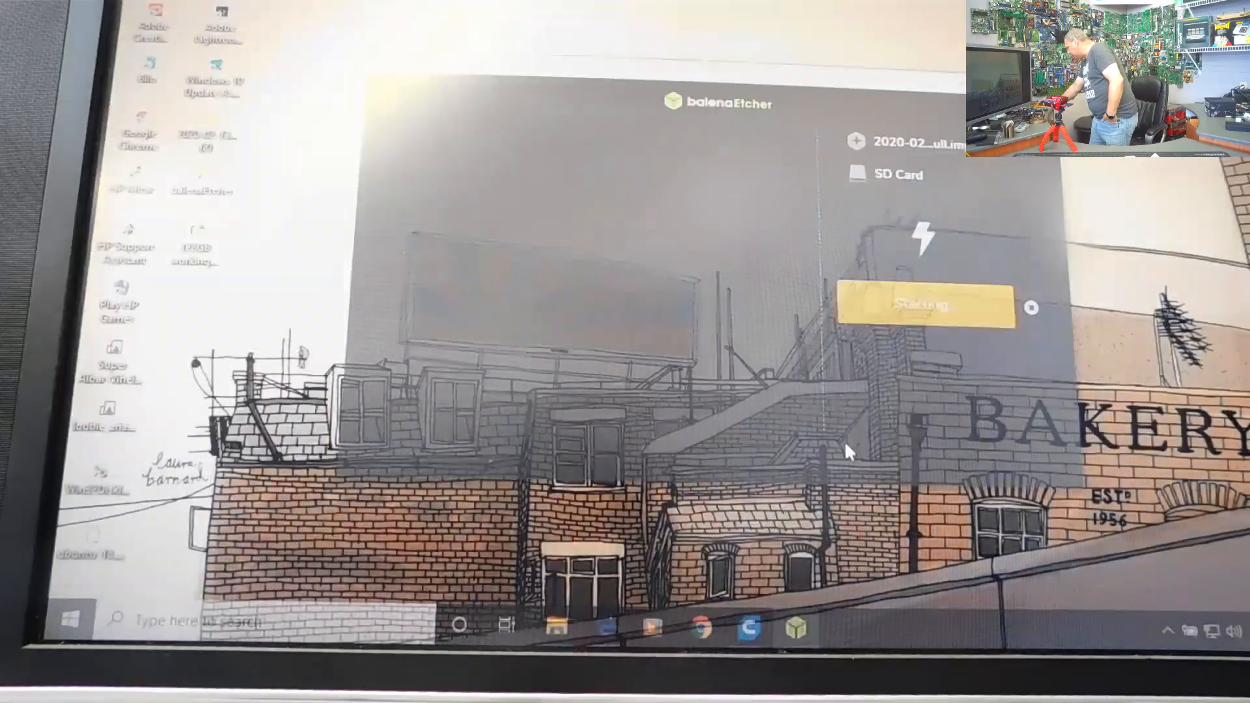
left_click(924, 305)
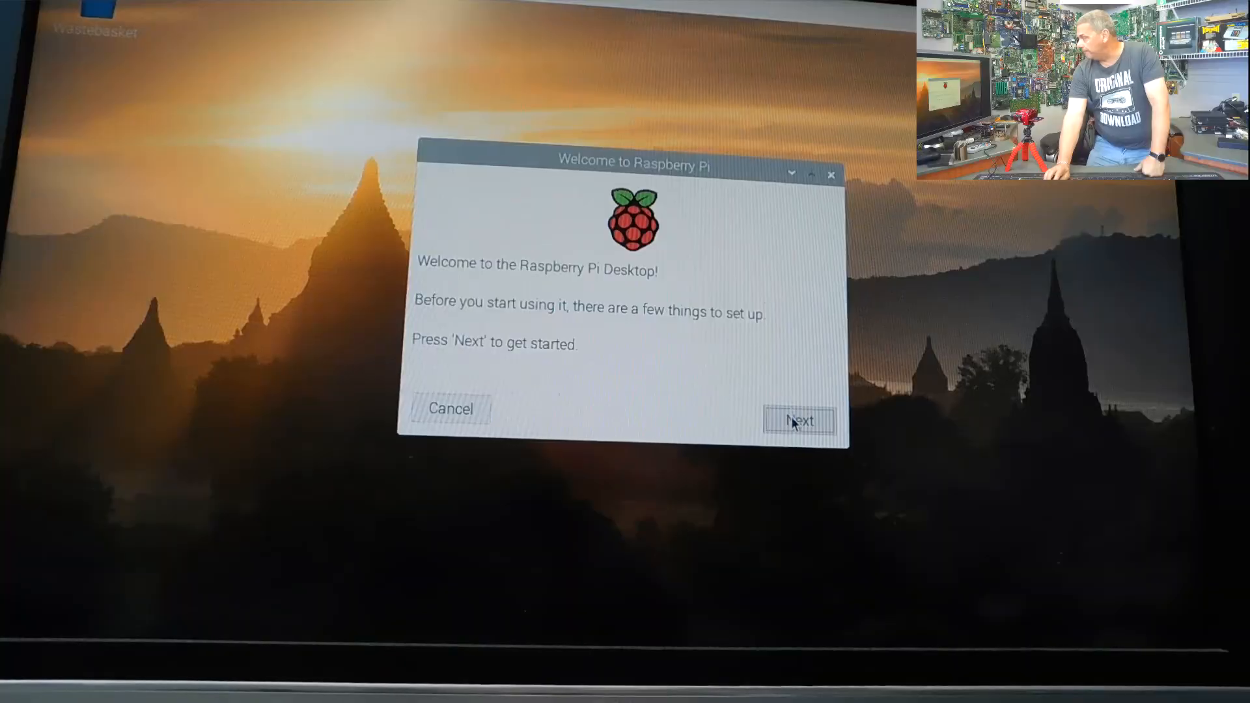
- Set country United States, timezone Detroit and US keyboard layout in the welcome wizard
left_click(798, 420)
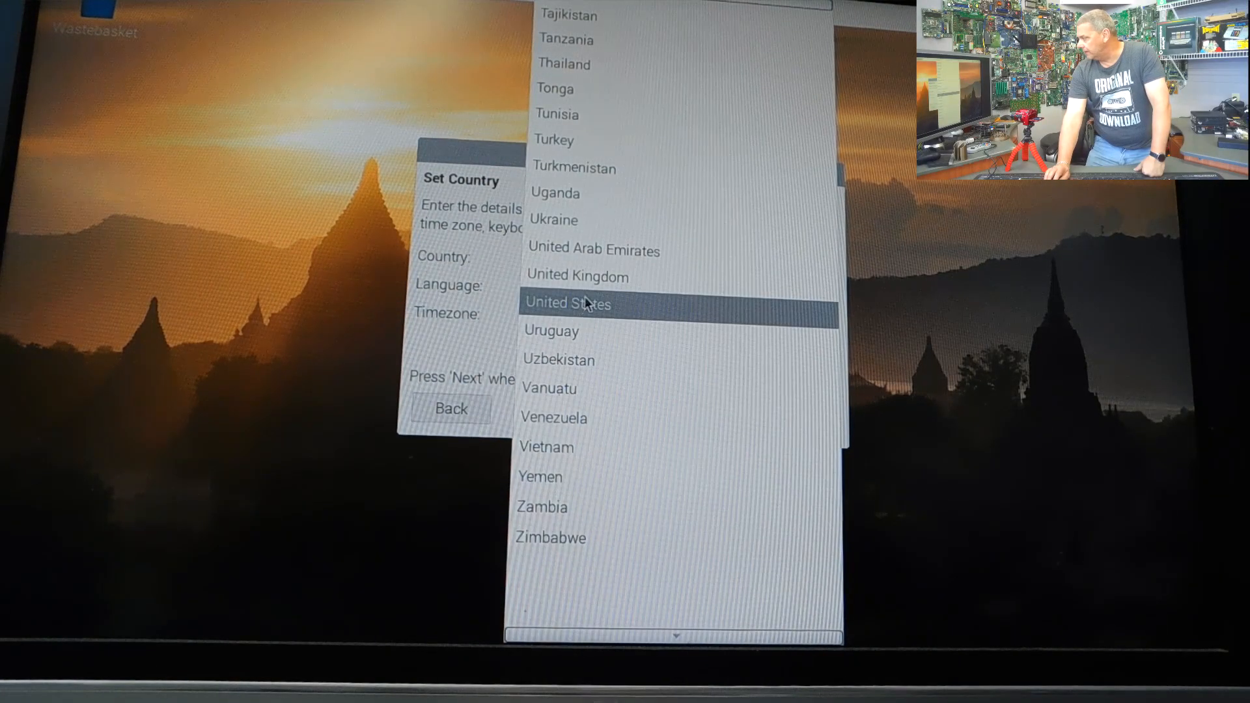
left_click(569, 303)
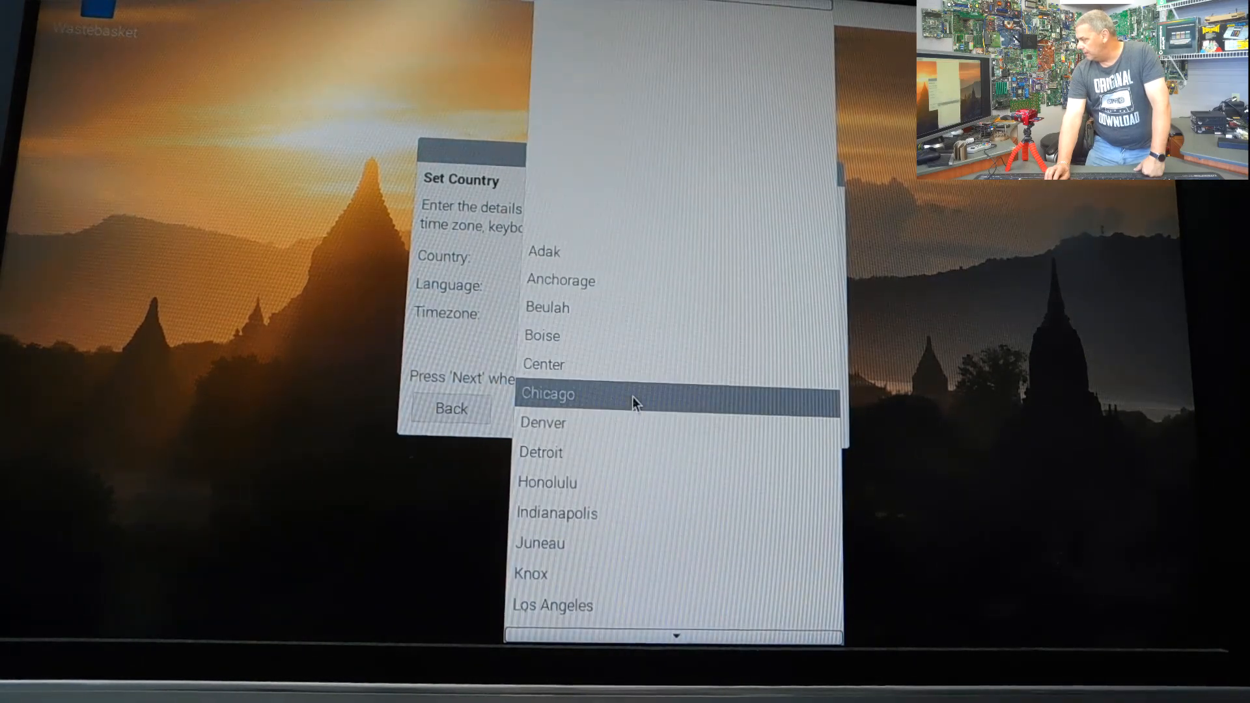
mouse_move(623, 452)
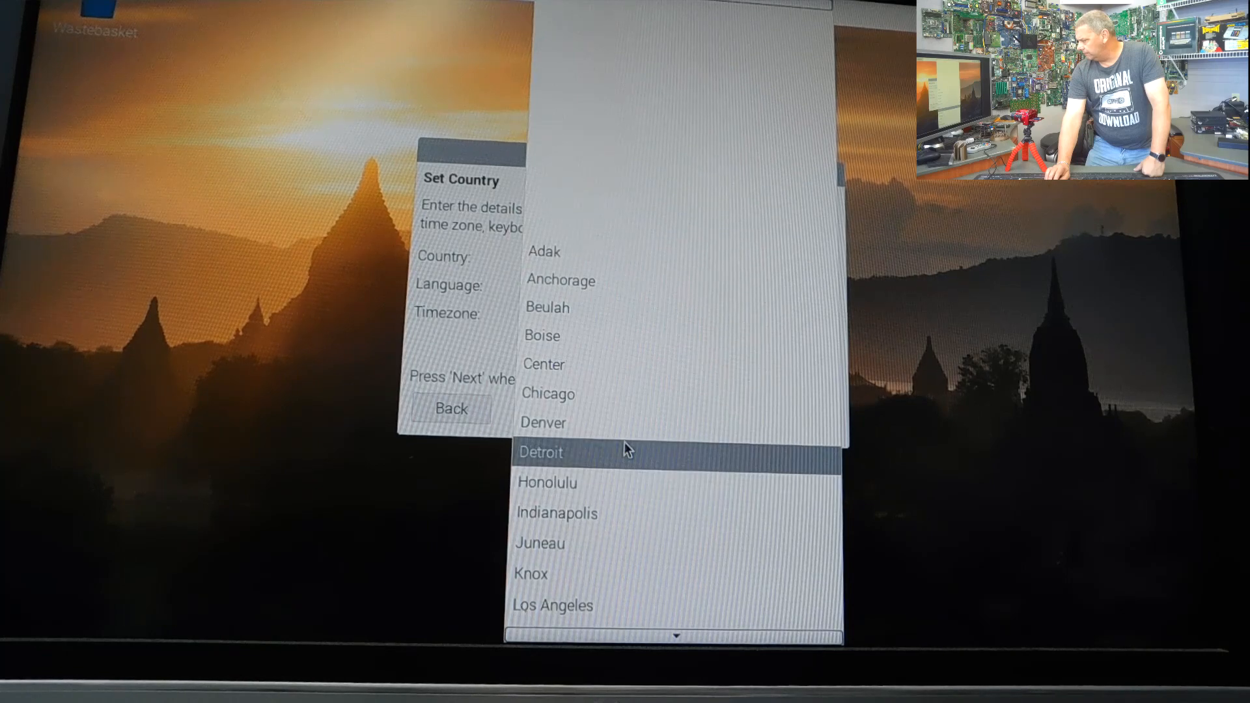
mouse_move(626, 423)
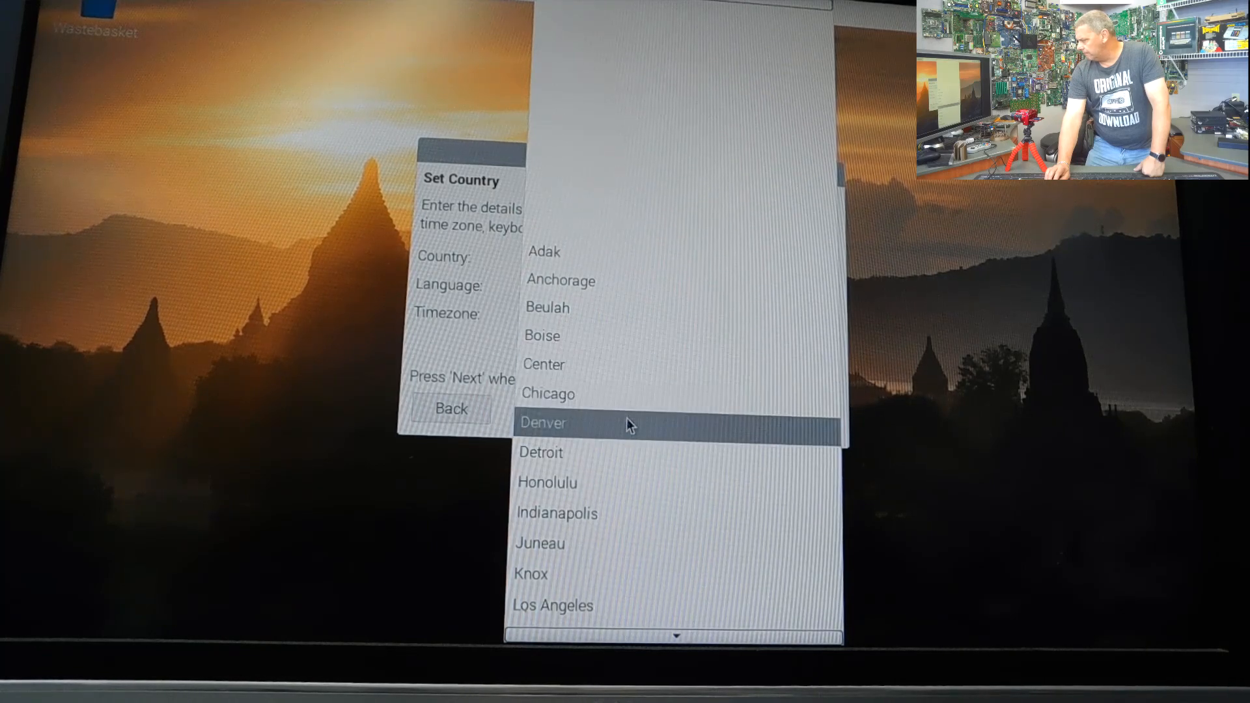
left_click(540, 451)
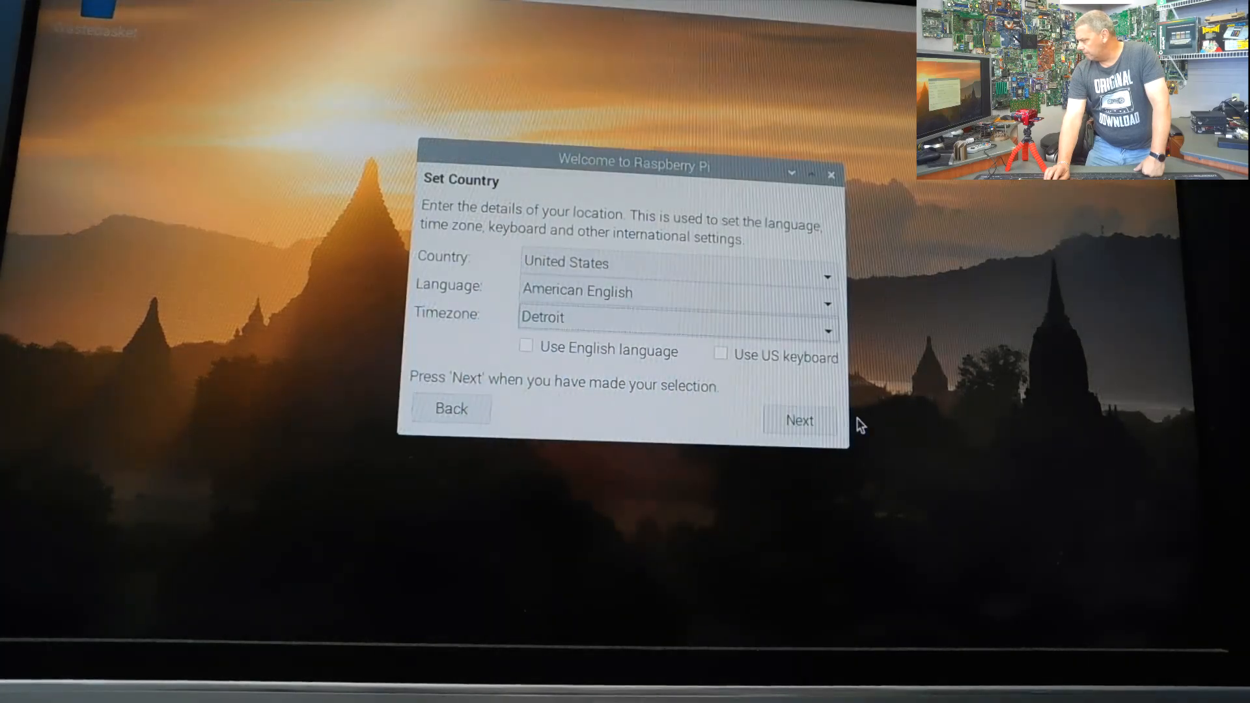
left_click(718, 353)
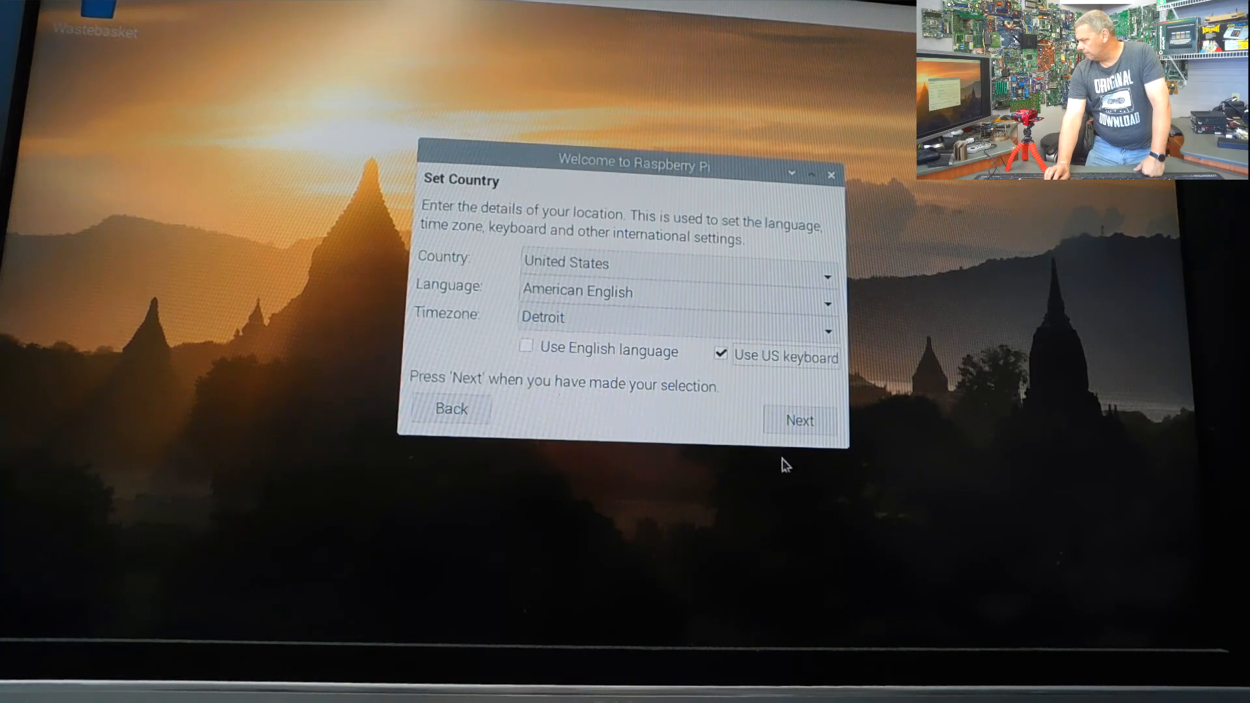
left_click(798, 420)
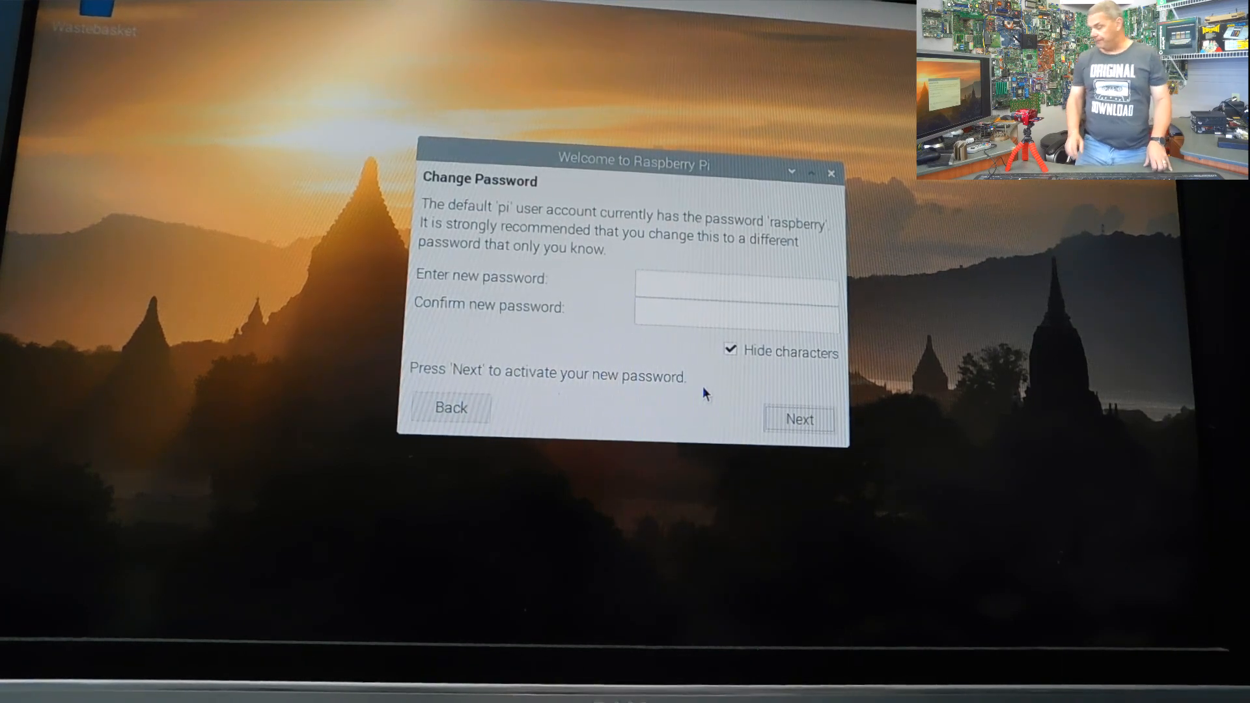
- Set a new password for the pi account and accept the screen setup step
left_click(733, 289)
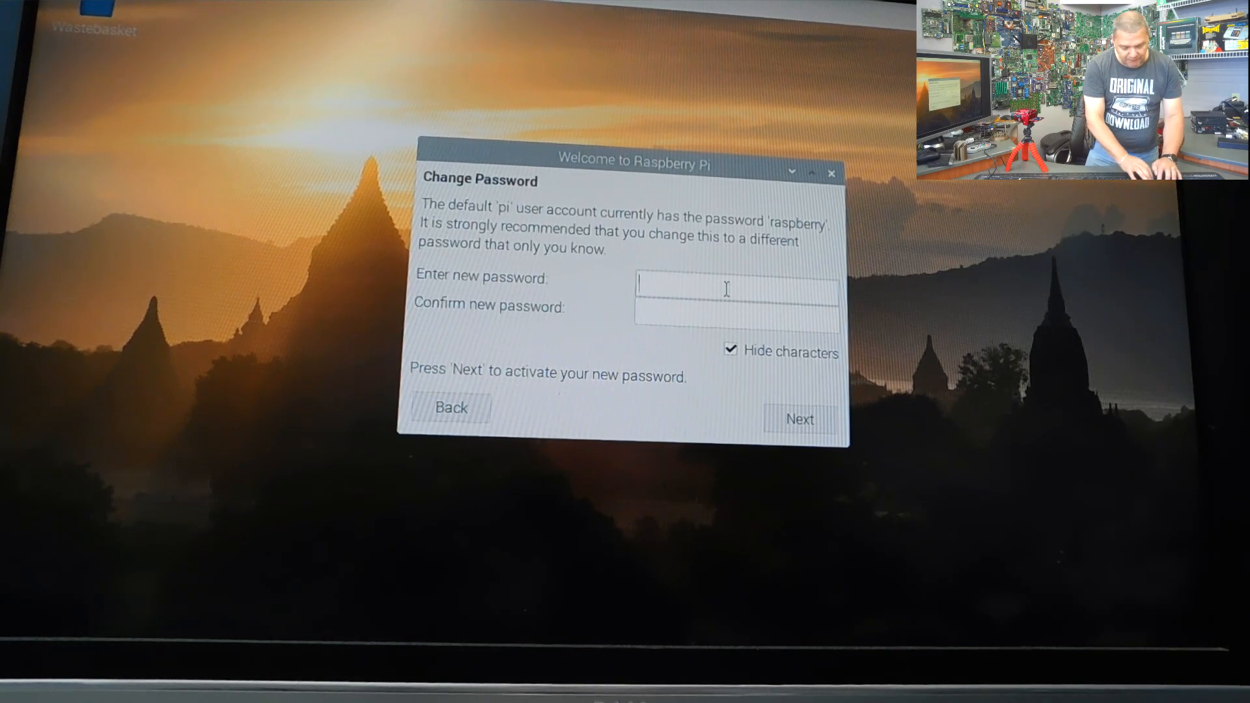
type("password")
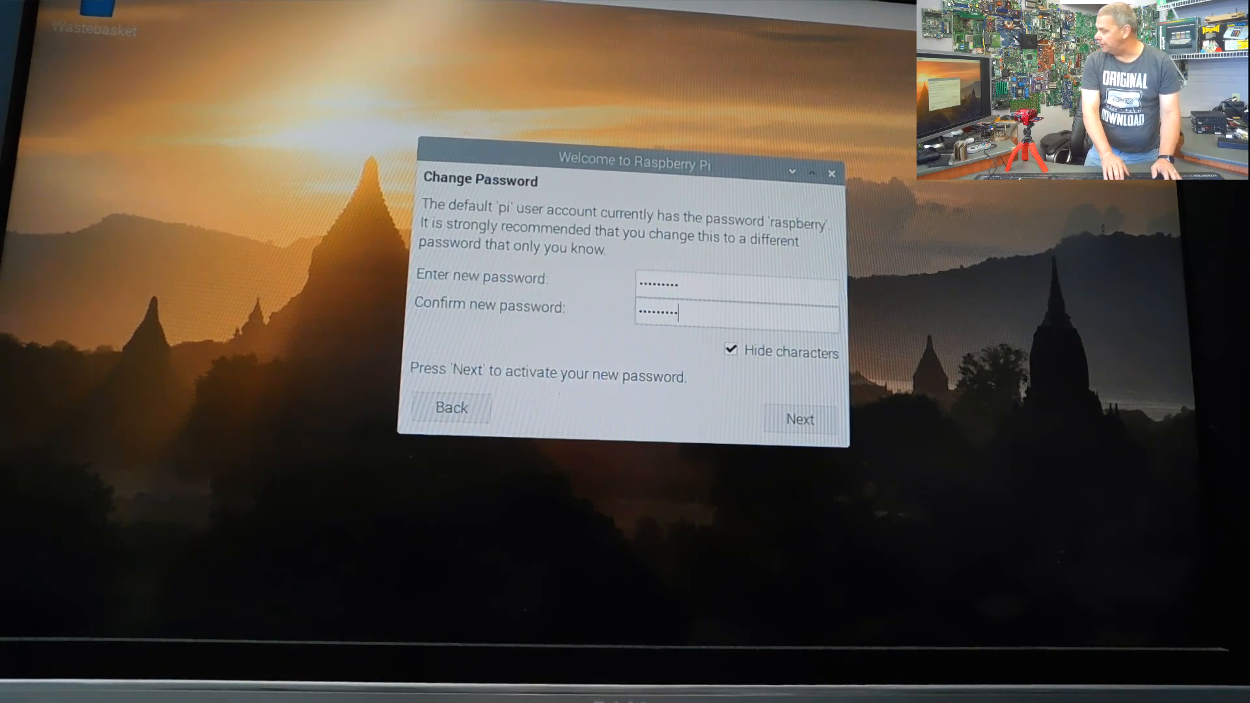
left_click(798, 417)
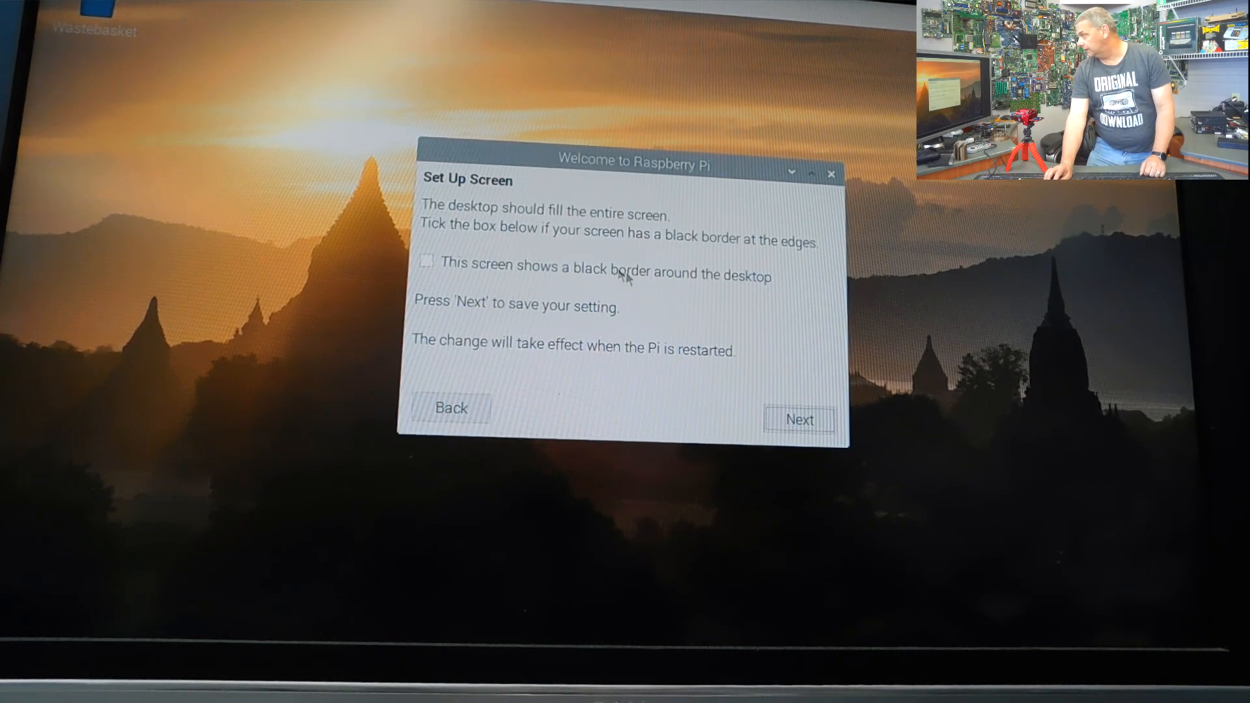
mouse_move(757, 428)
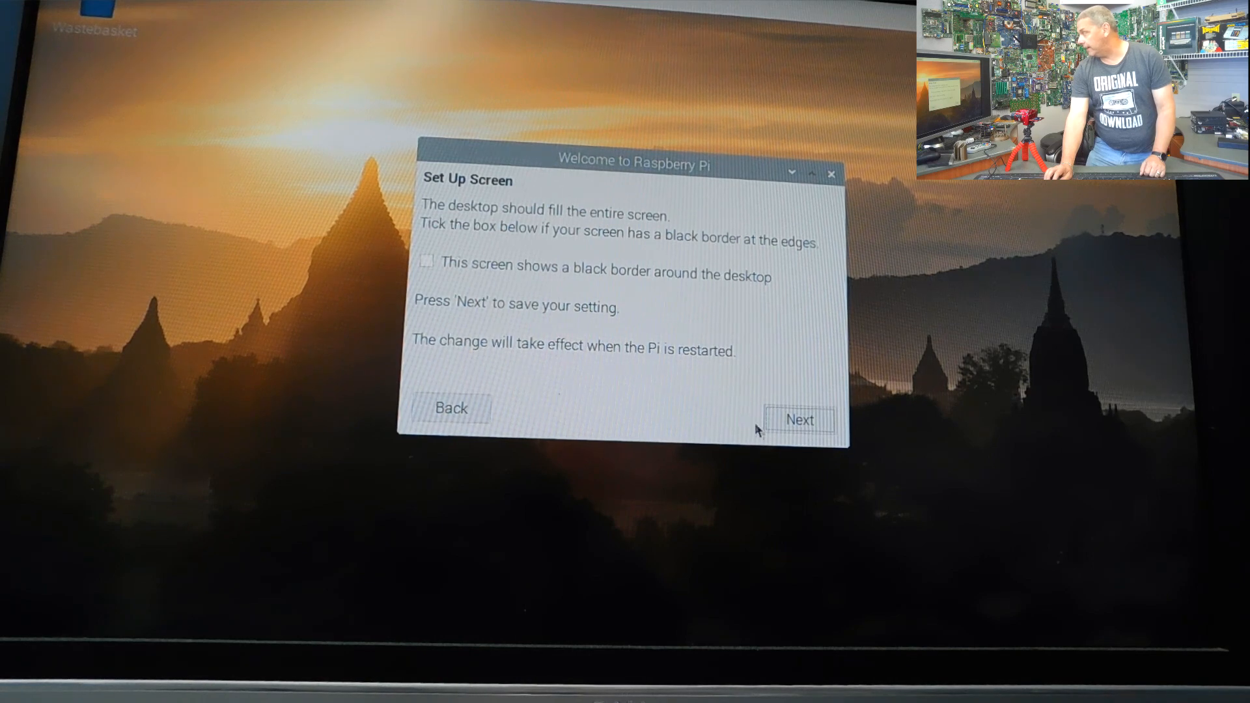
left_click(798, 419)
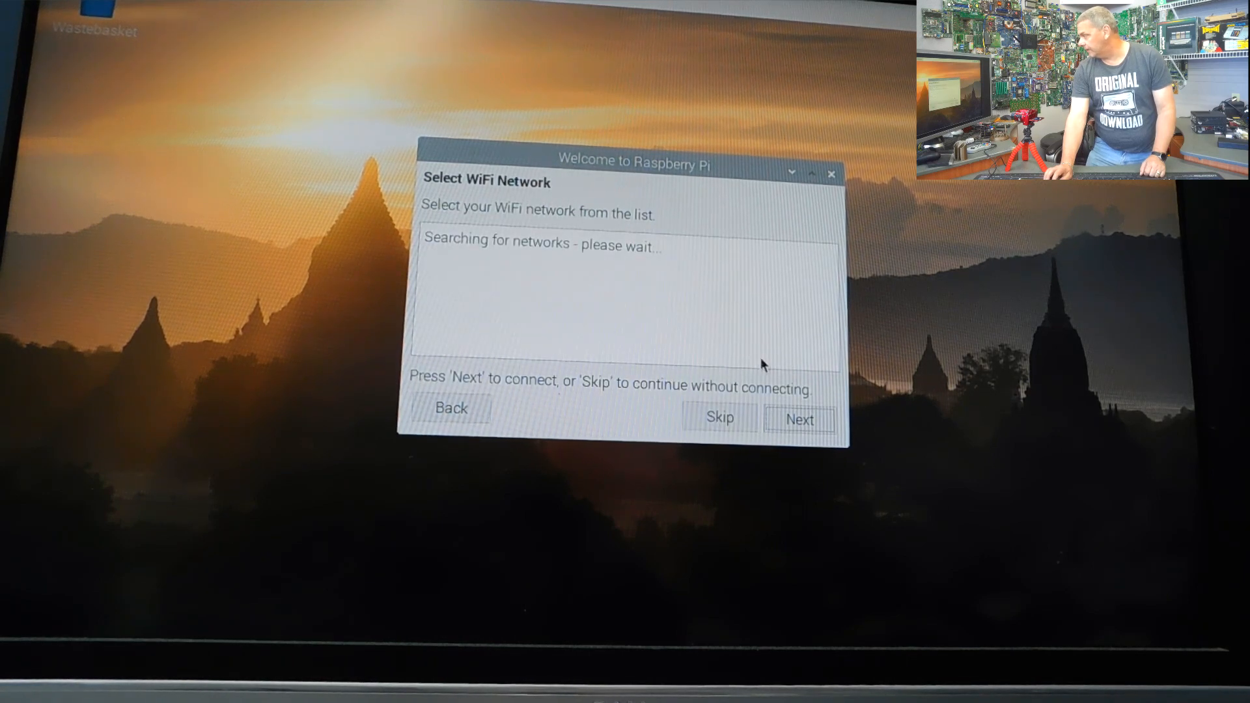
- Skip past the WiFi network and software update steps of the wizard
left_click(798, 417)
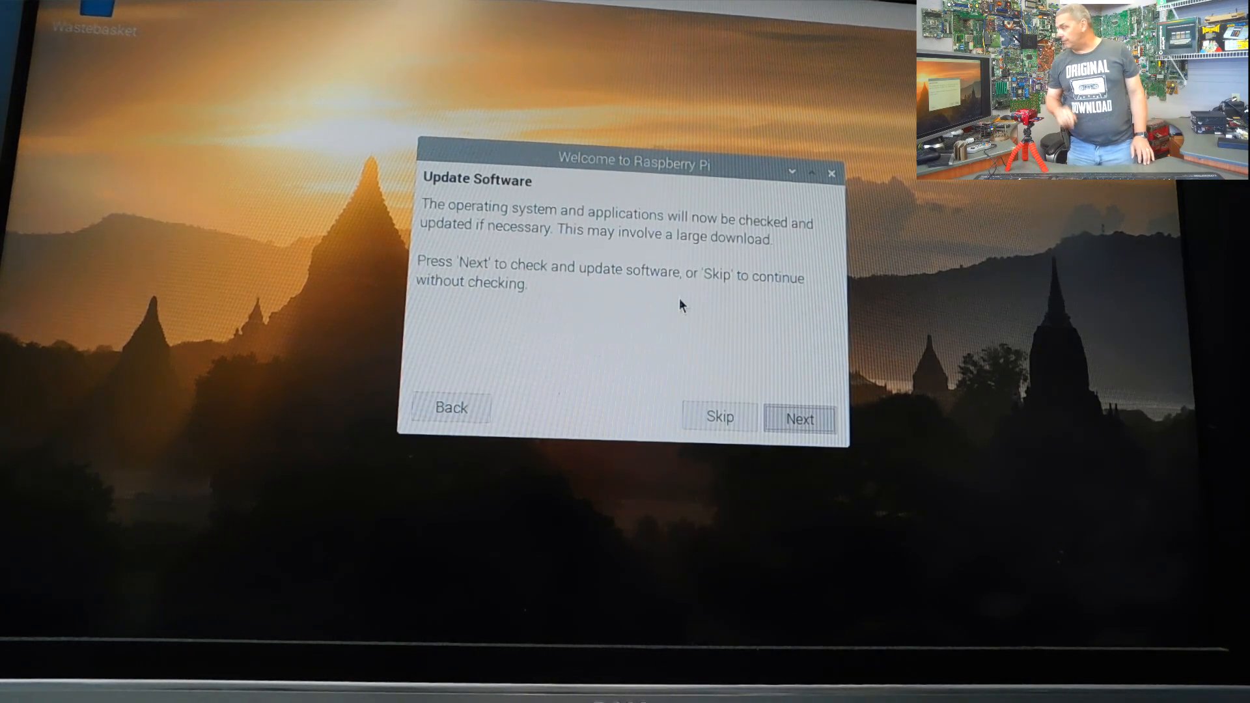
left_click(798, 417)
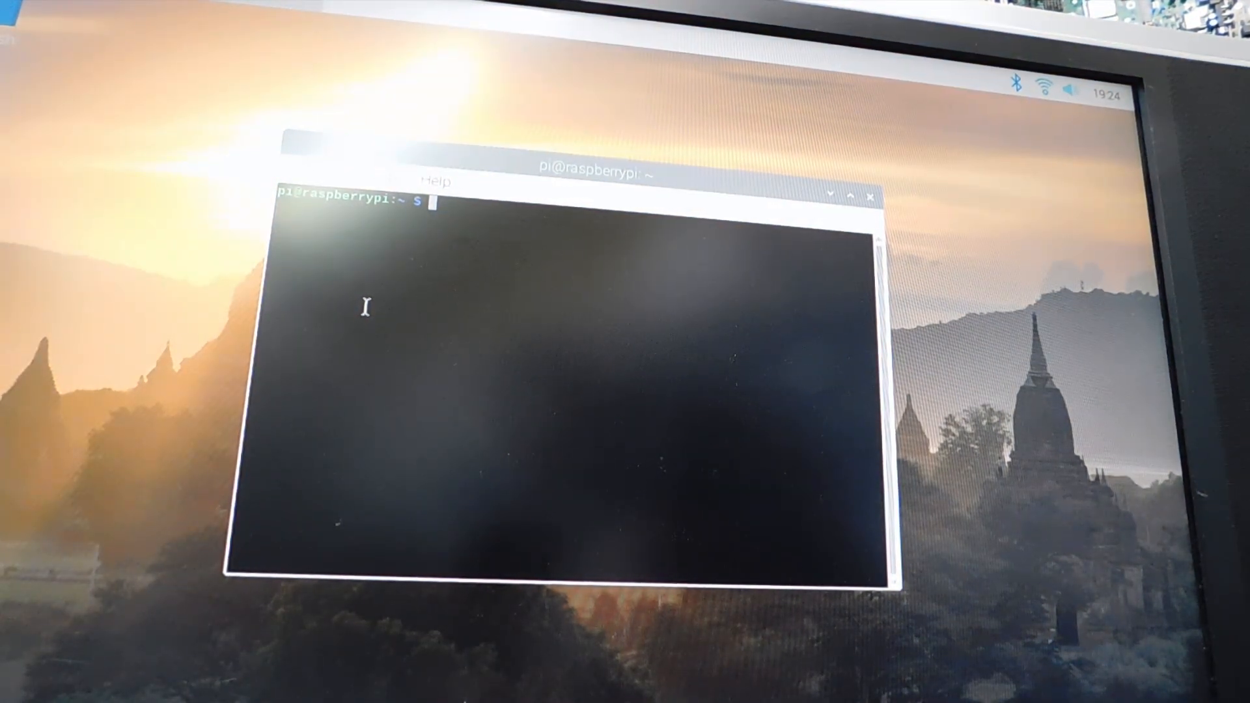
- Run sudo apt-get update && sudo apt-get upgrade in the terminal, correcting the typo first
type("su")
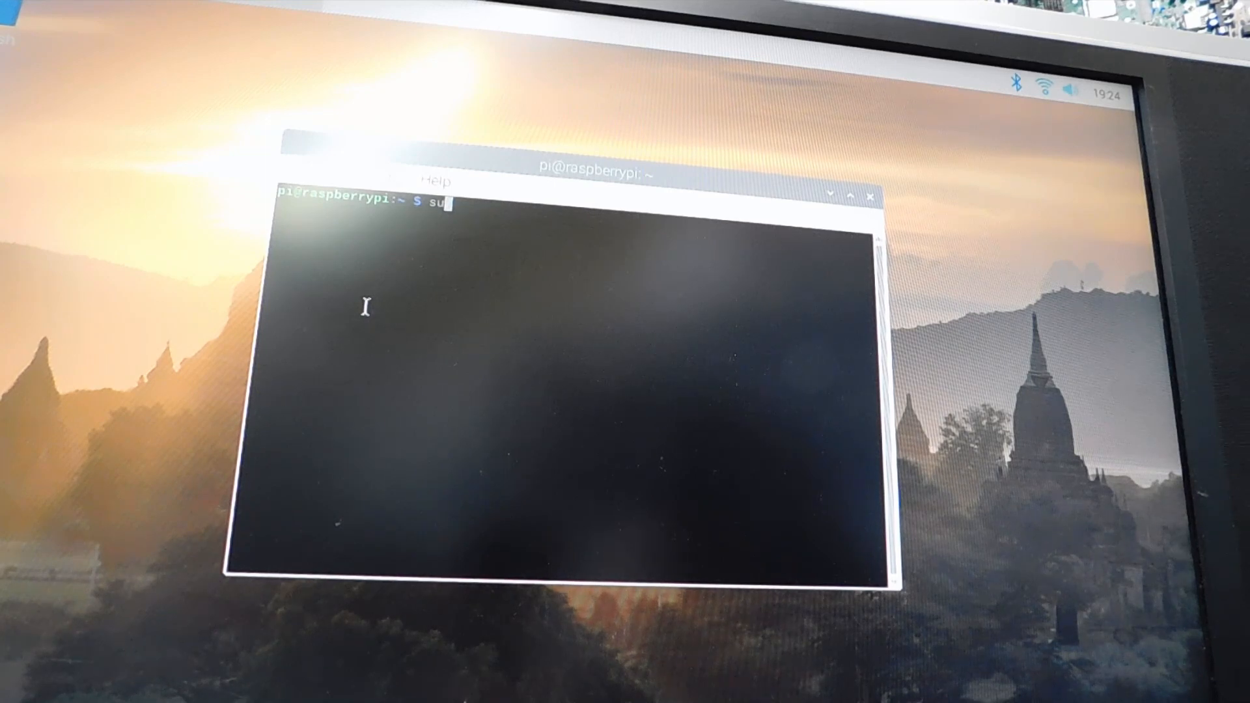
type("do")
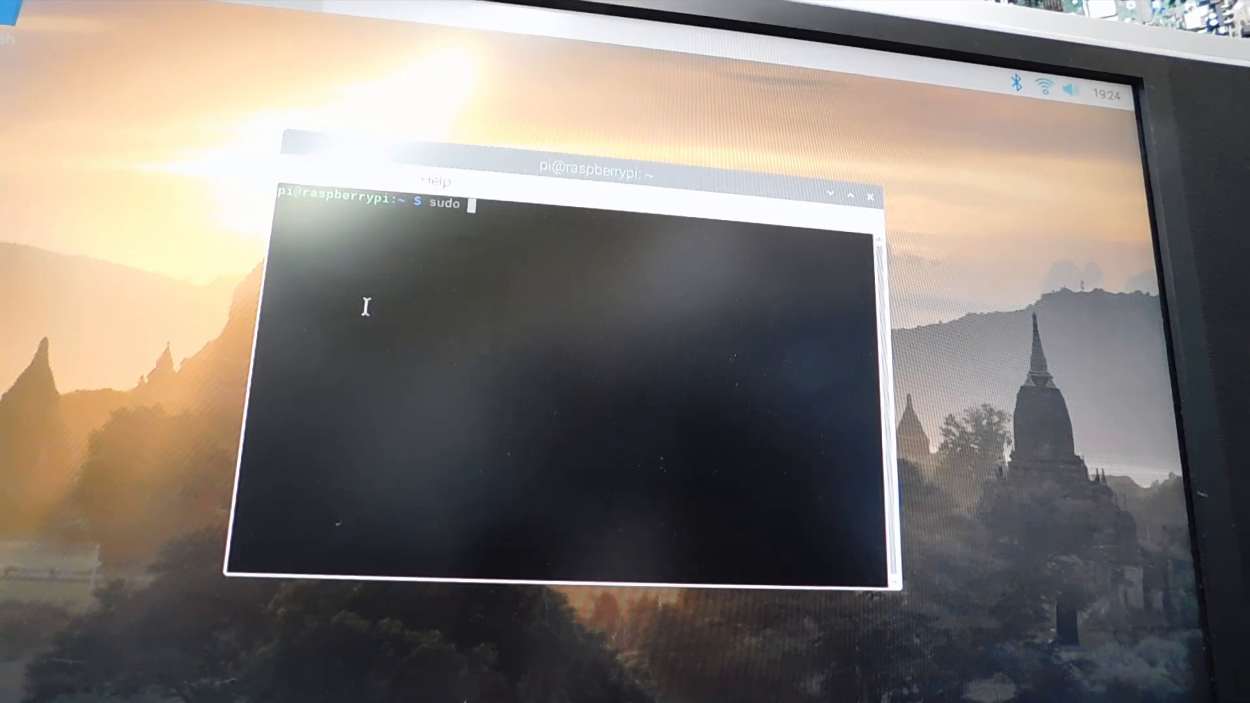
type("apt-")
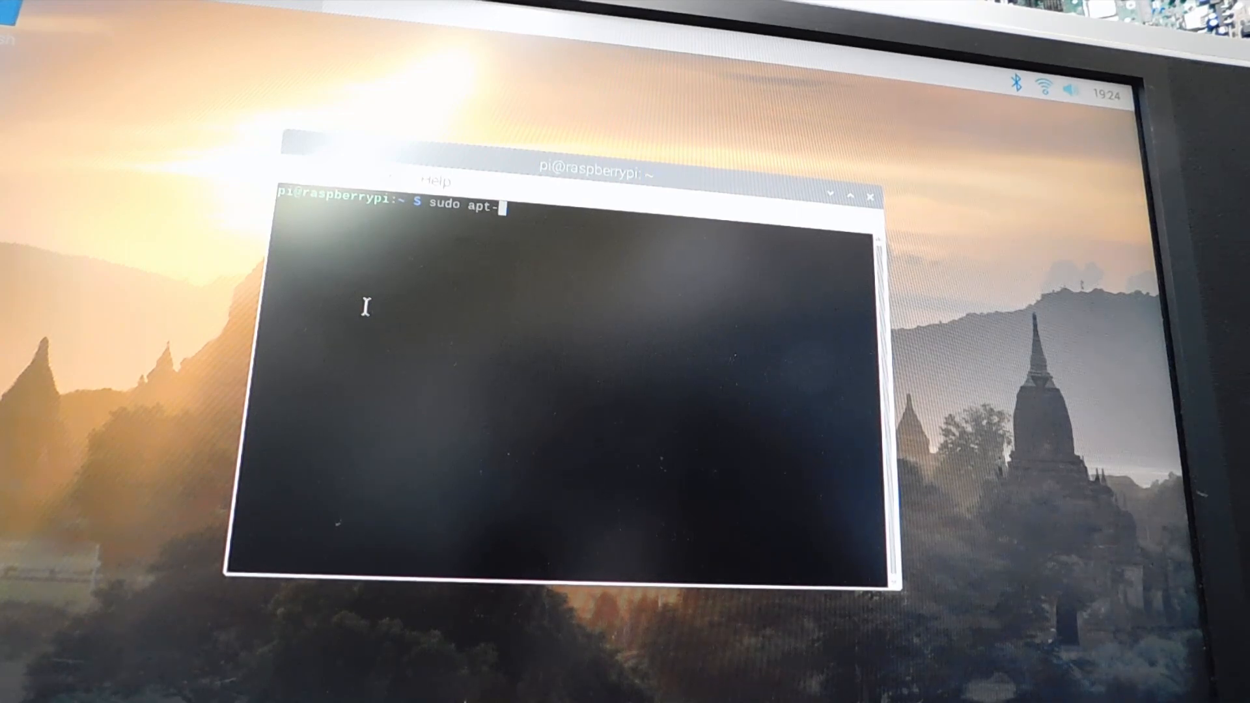
type("get")
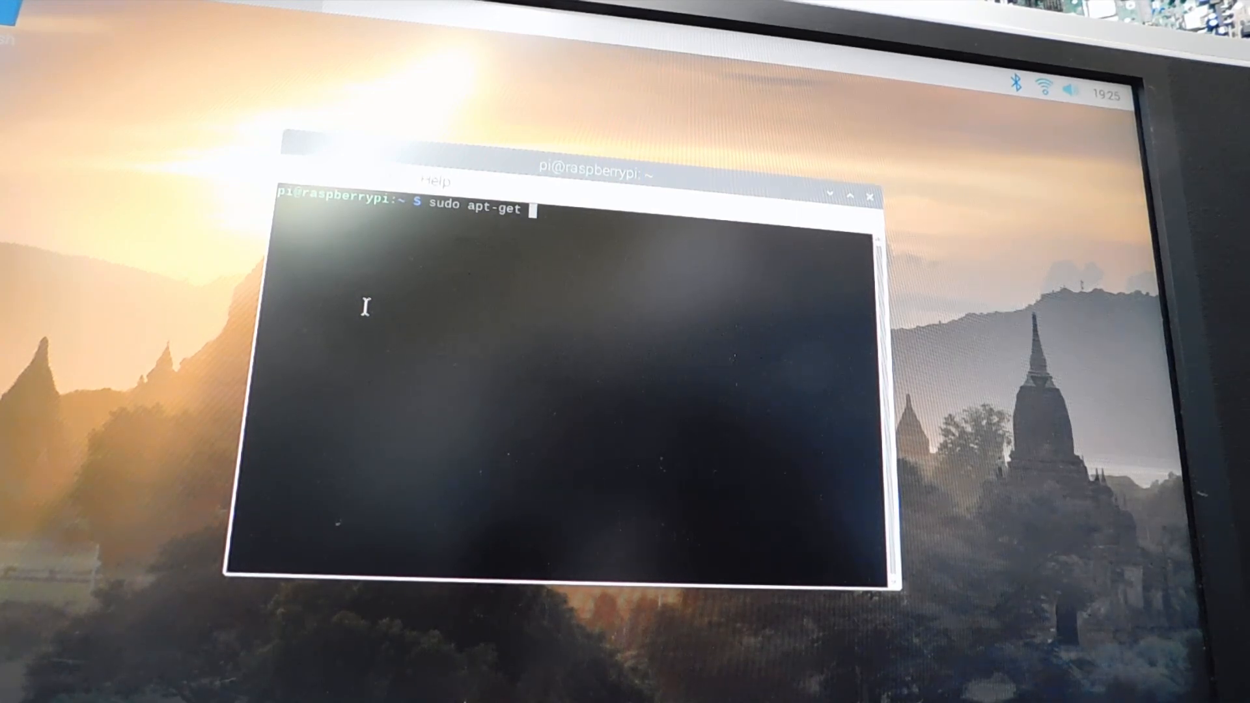
type("update")
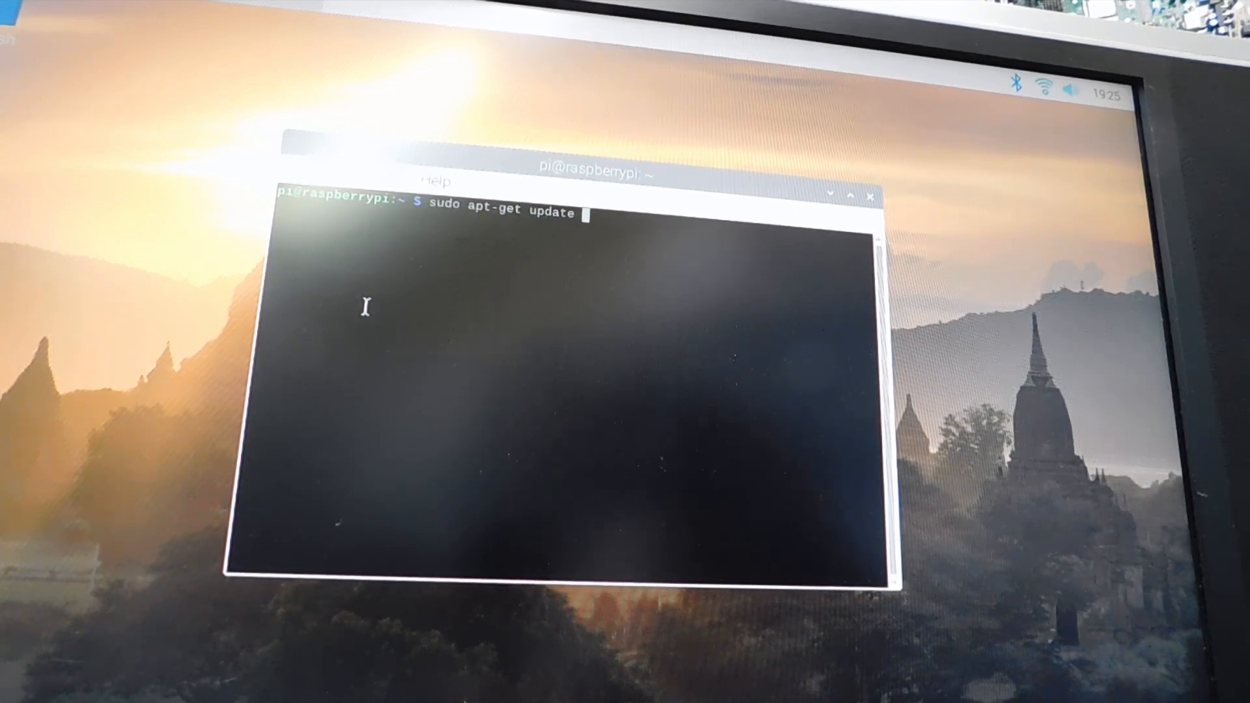
type("&&")
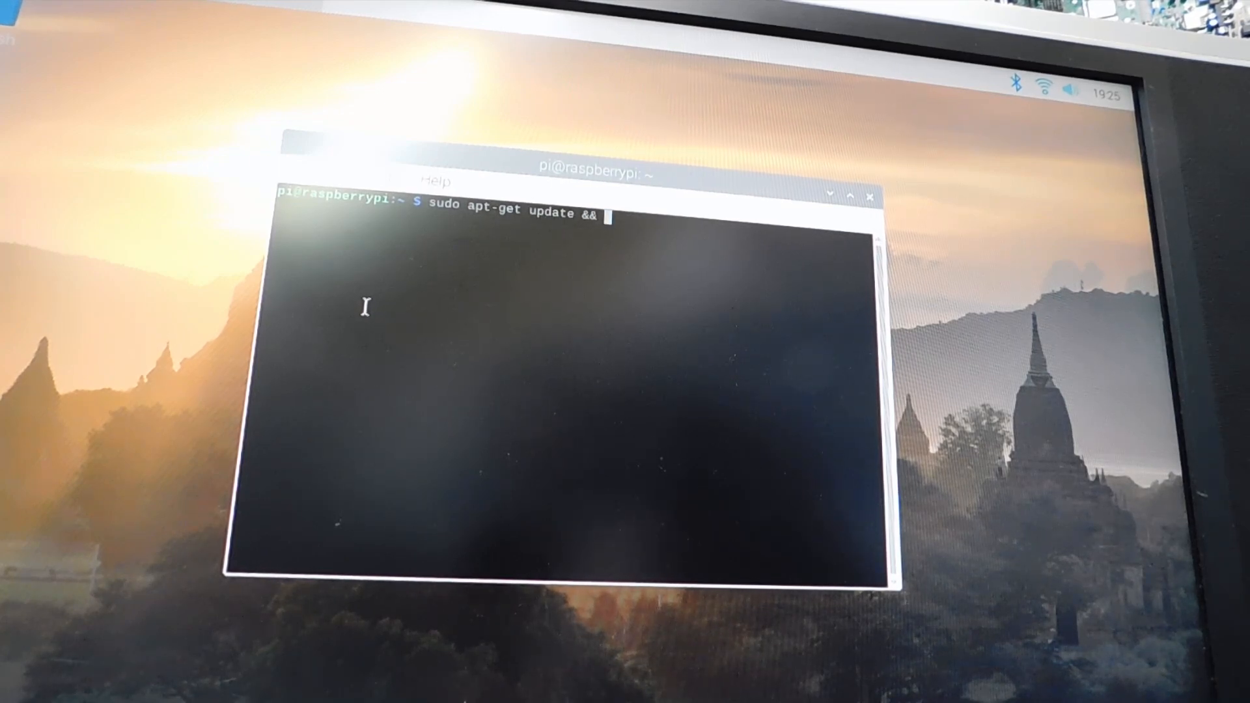
type("sudo")
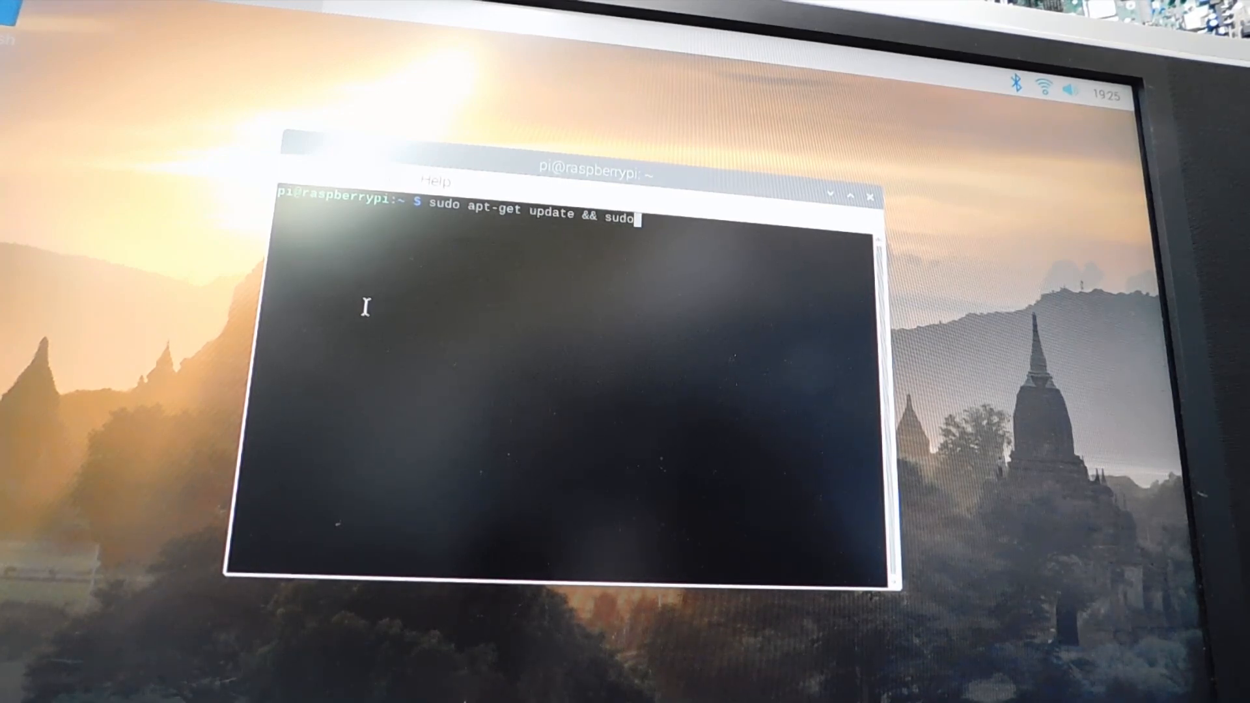
type("a")
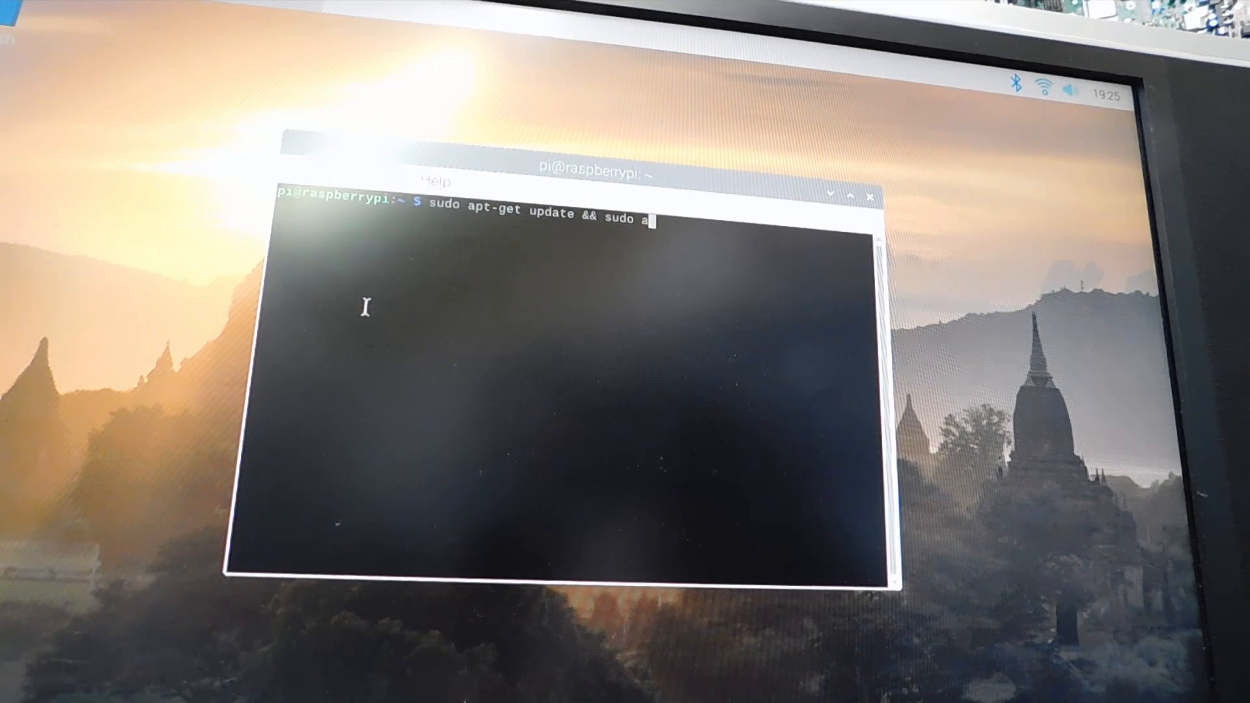
type("pt")
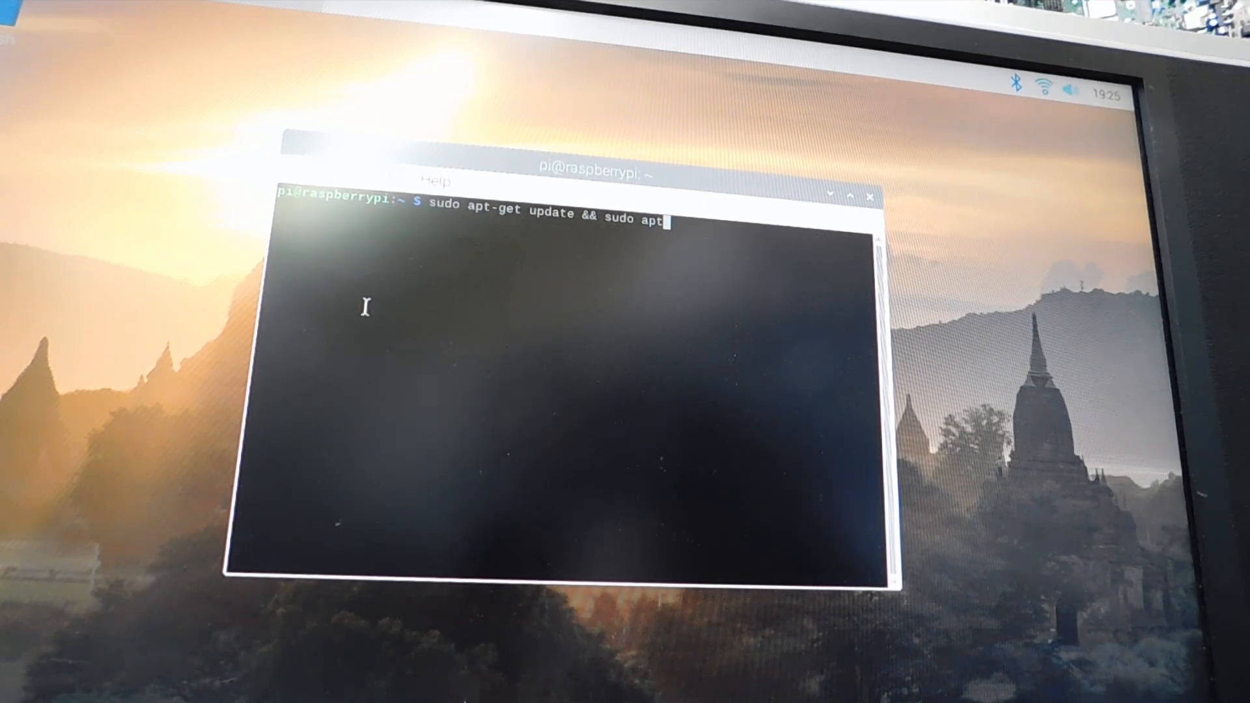
type("-get upd")
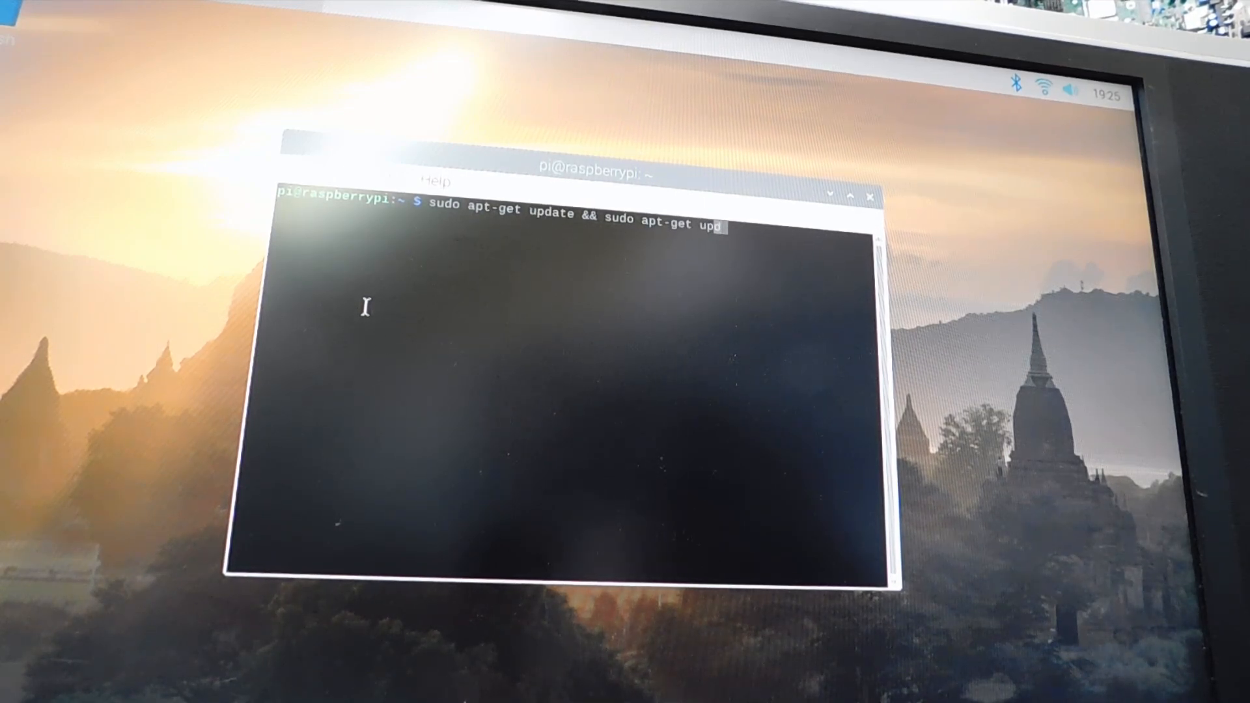
type("ate")
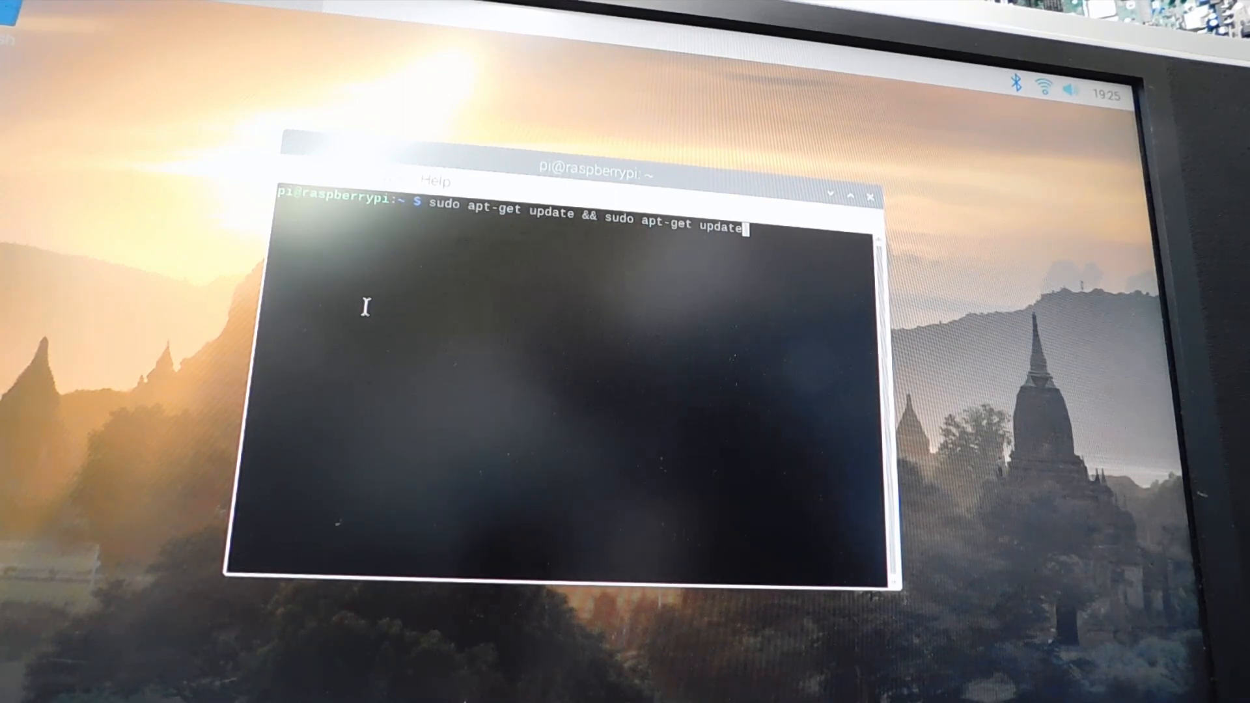
key("Backspace")
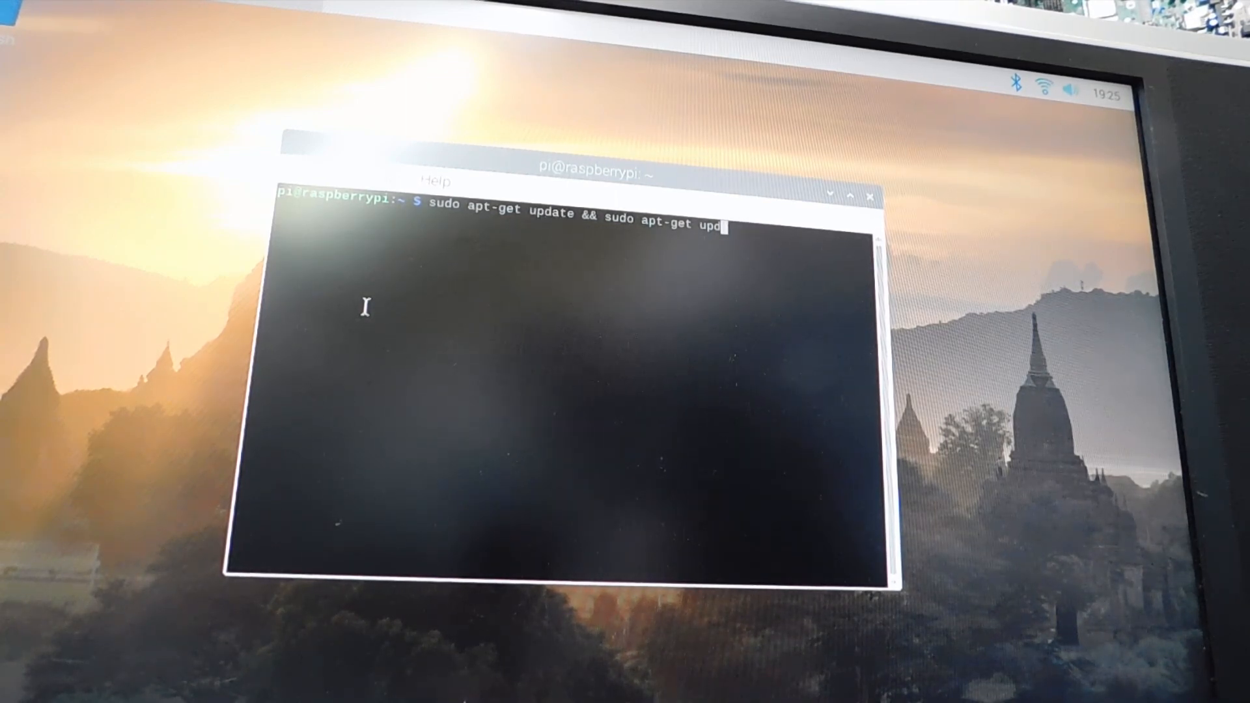
type("rade")
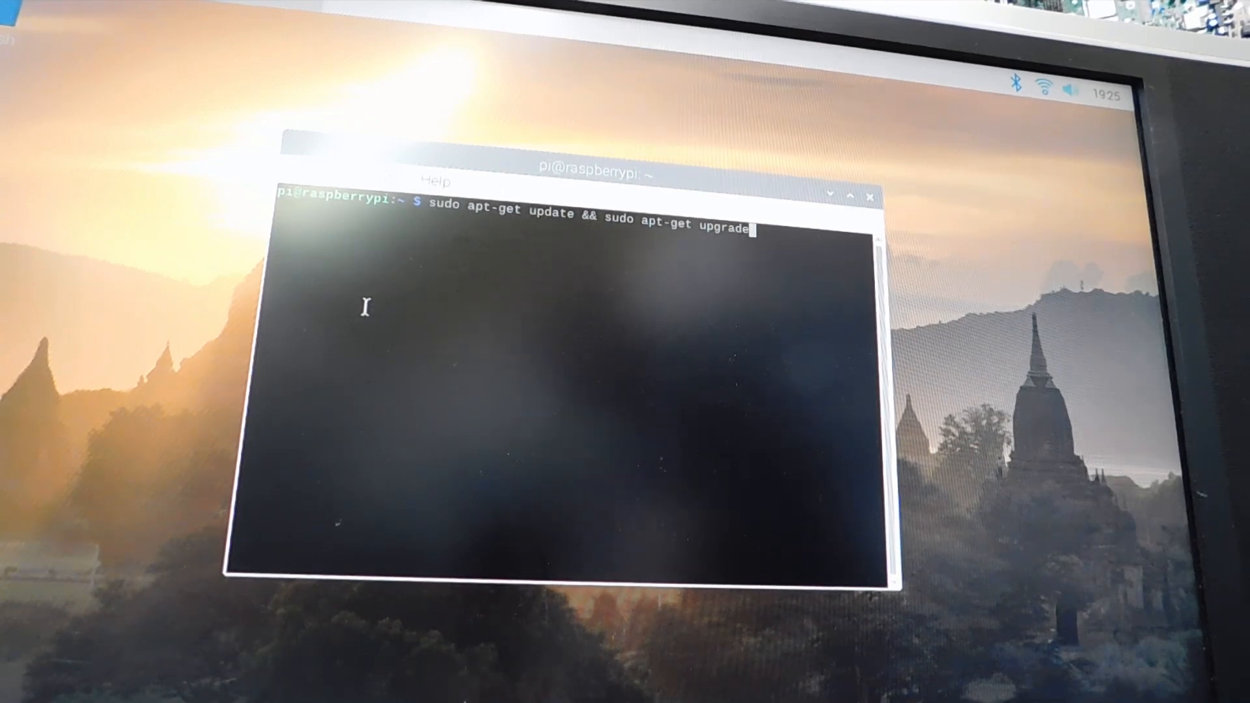
key("Return")
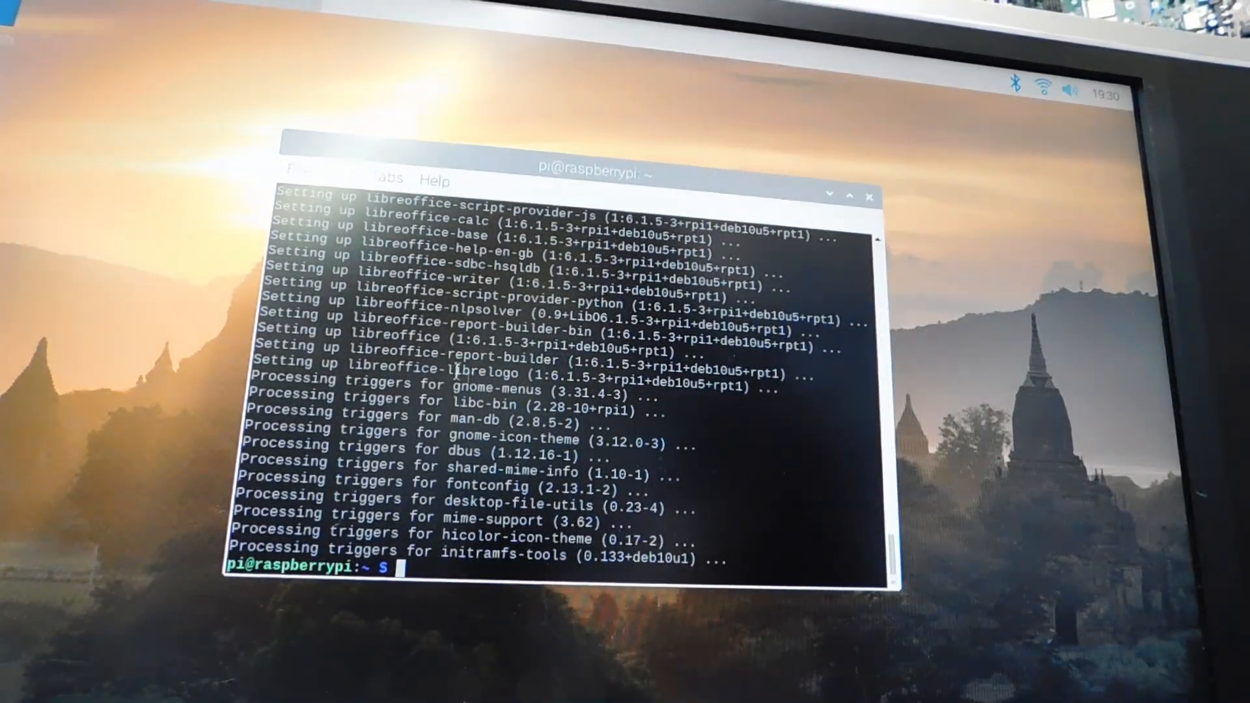
- Enter sudo reboot in the terminal to restart the Raspberry Pi
type("su")
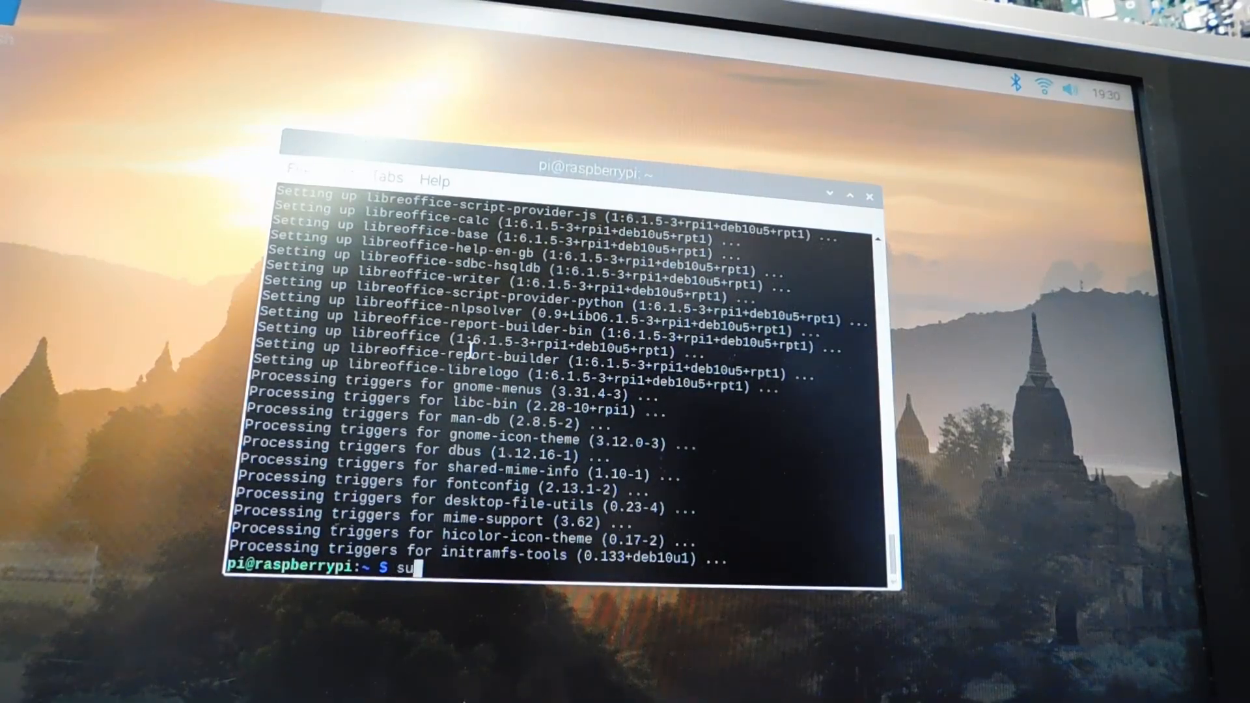
type("do reb")
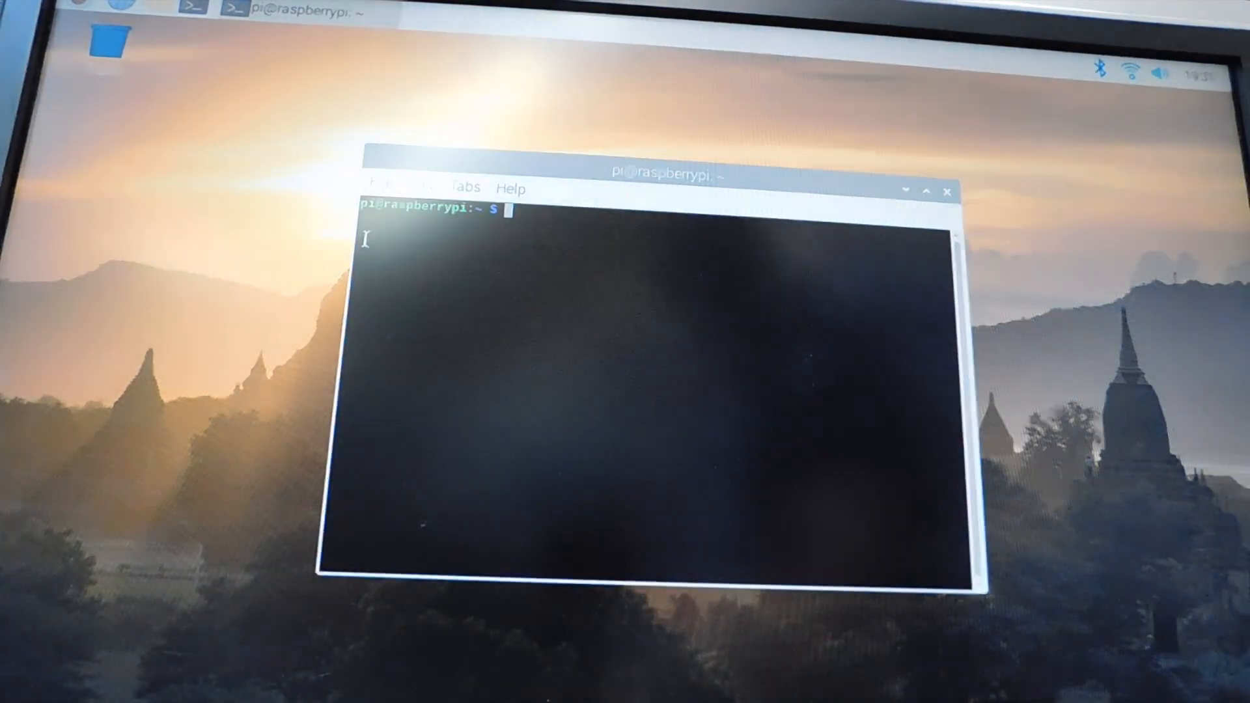
- Run sudo apt-get install boinc and confirm with y to install BOINC
type("su")
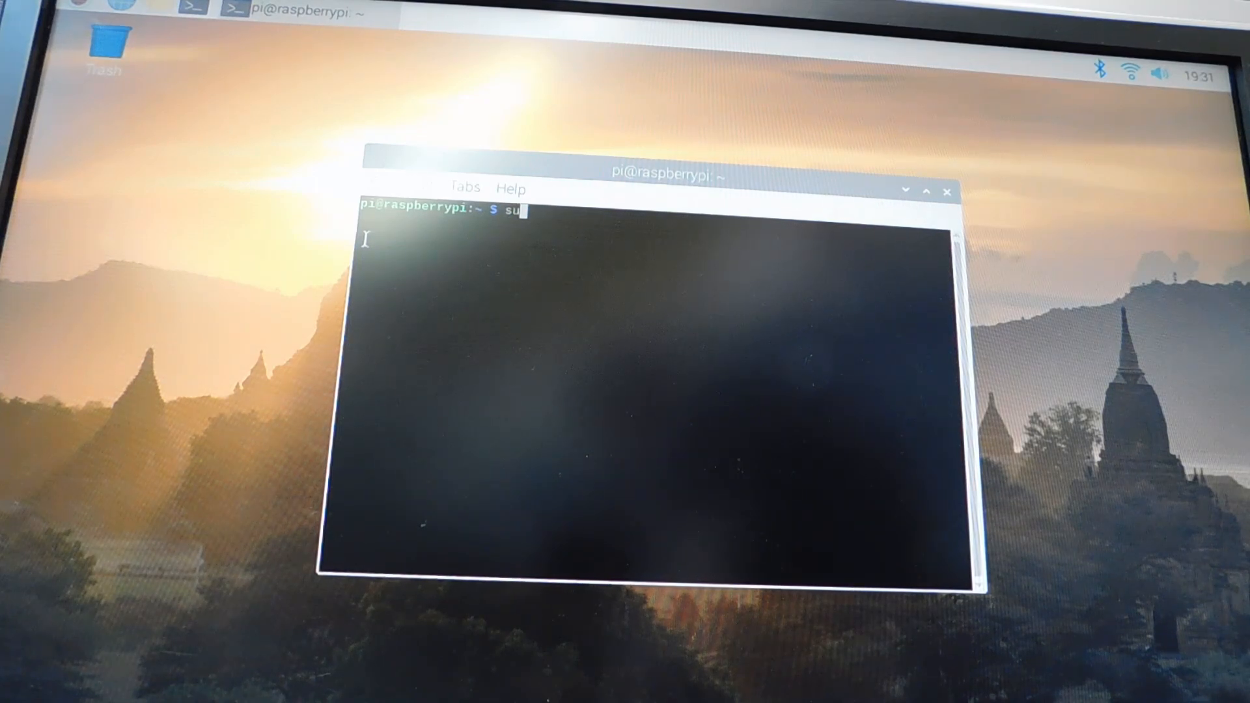
type("do")
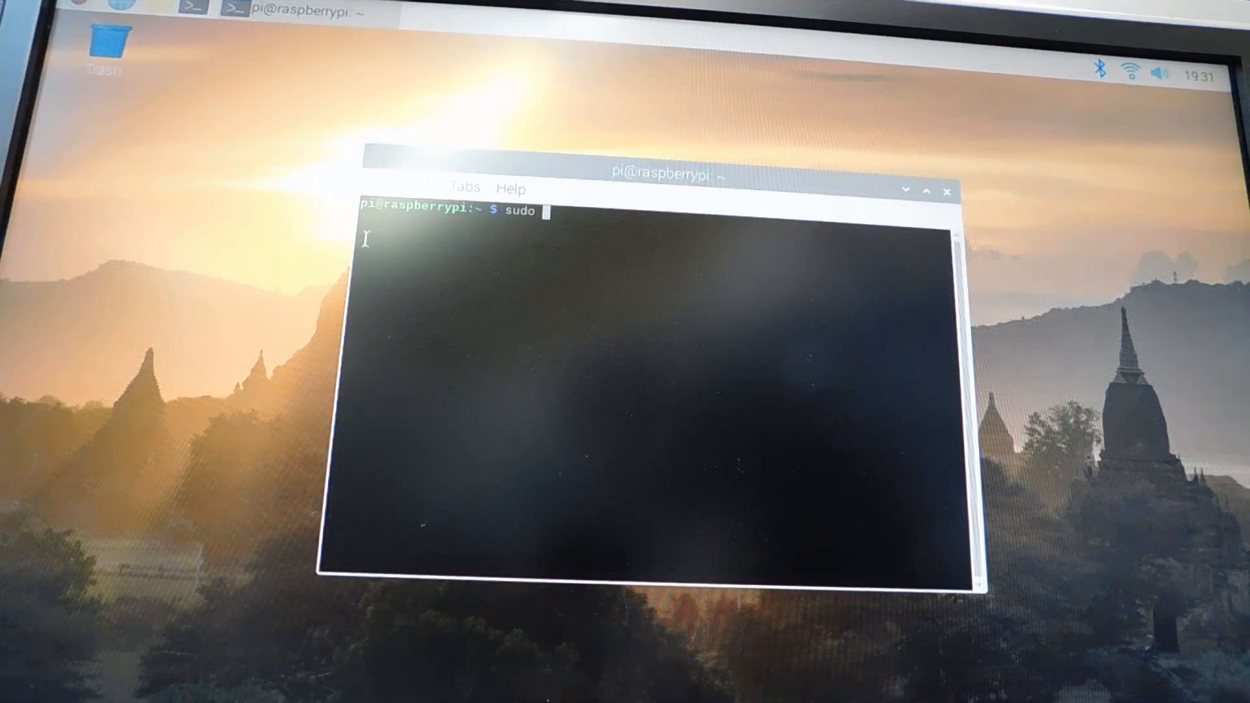
type("apt-get")
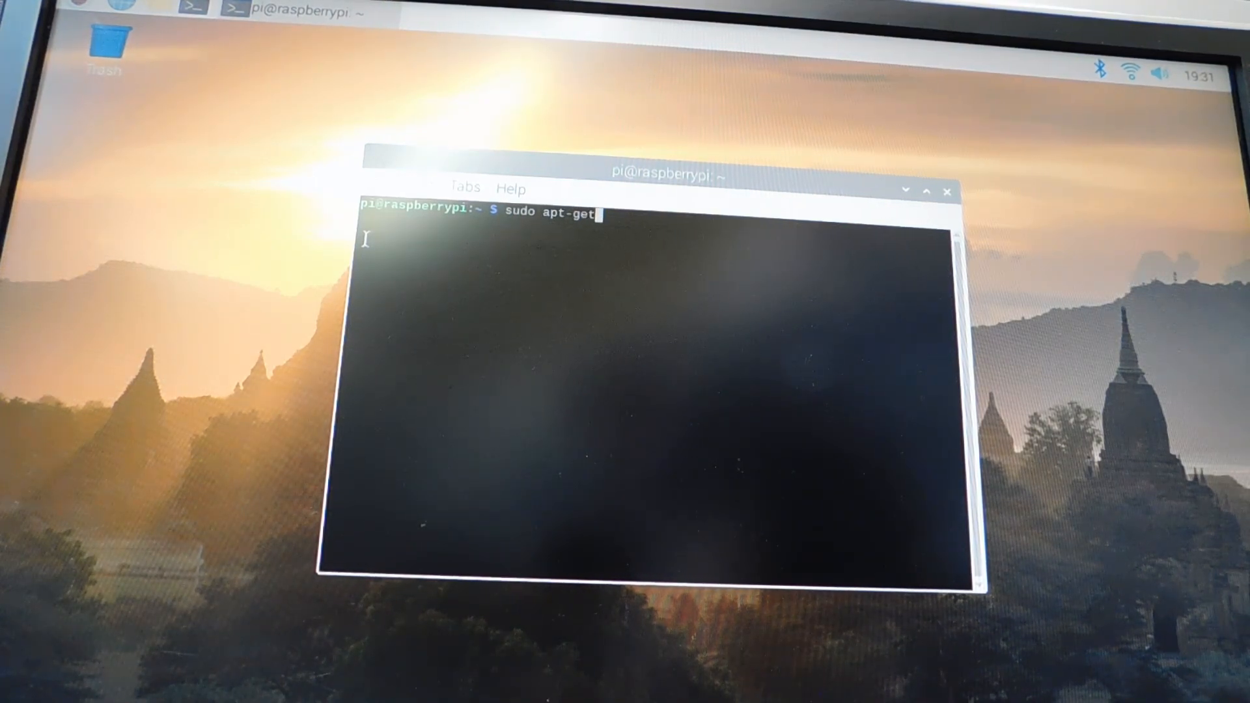
type("install")
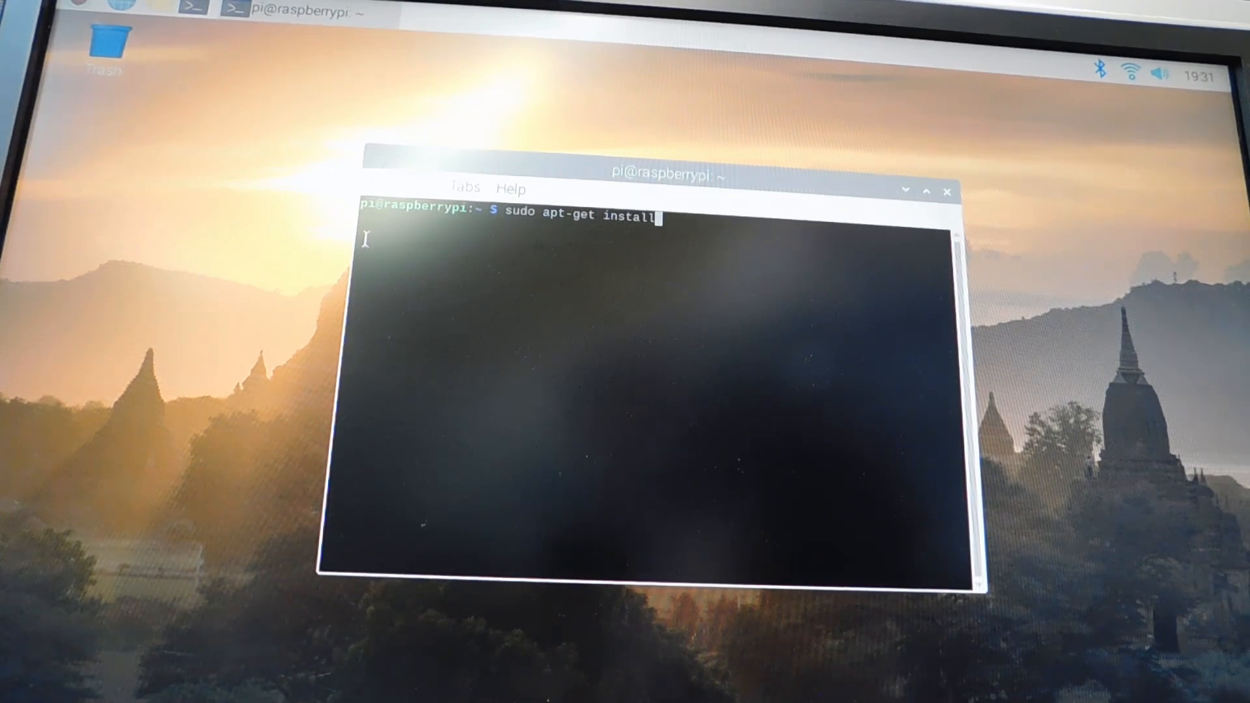
type("boin")
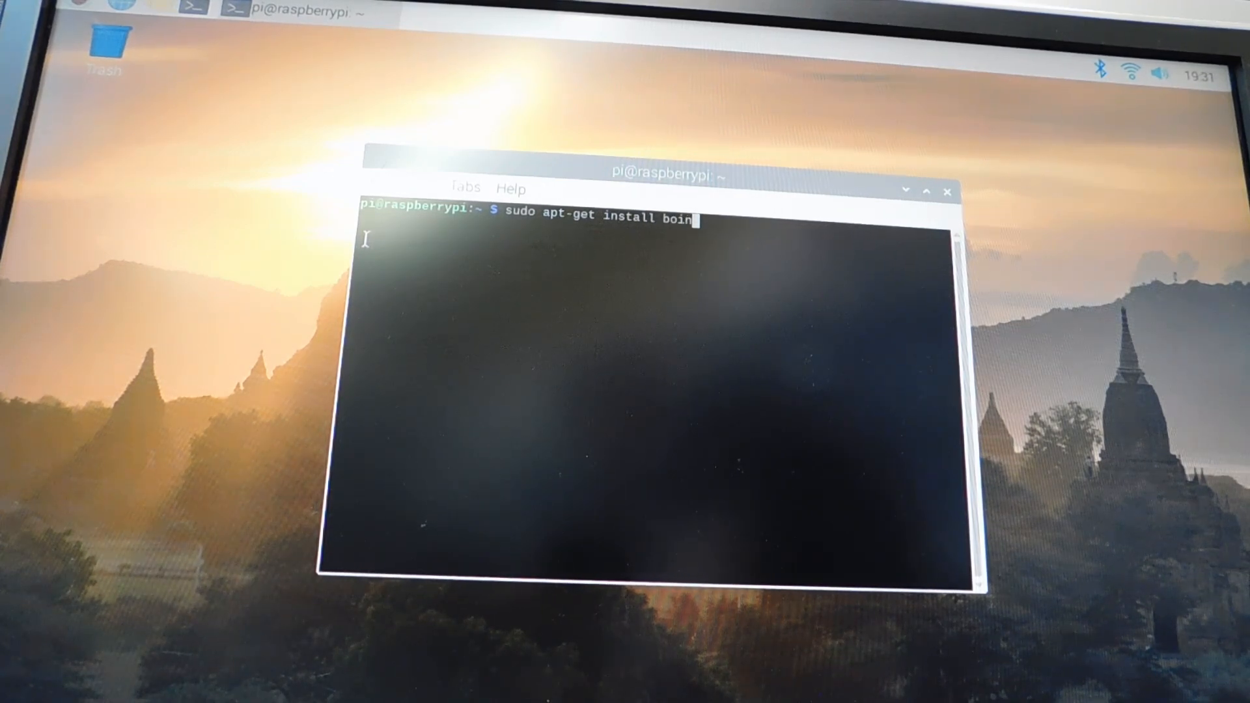
key("Return")
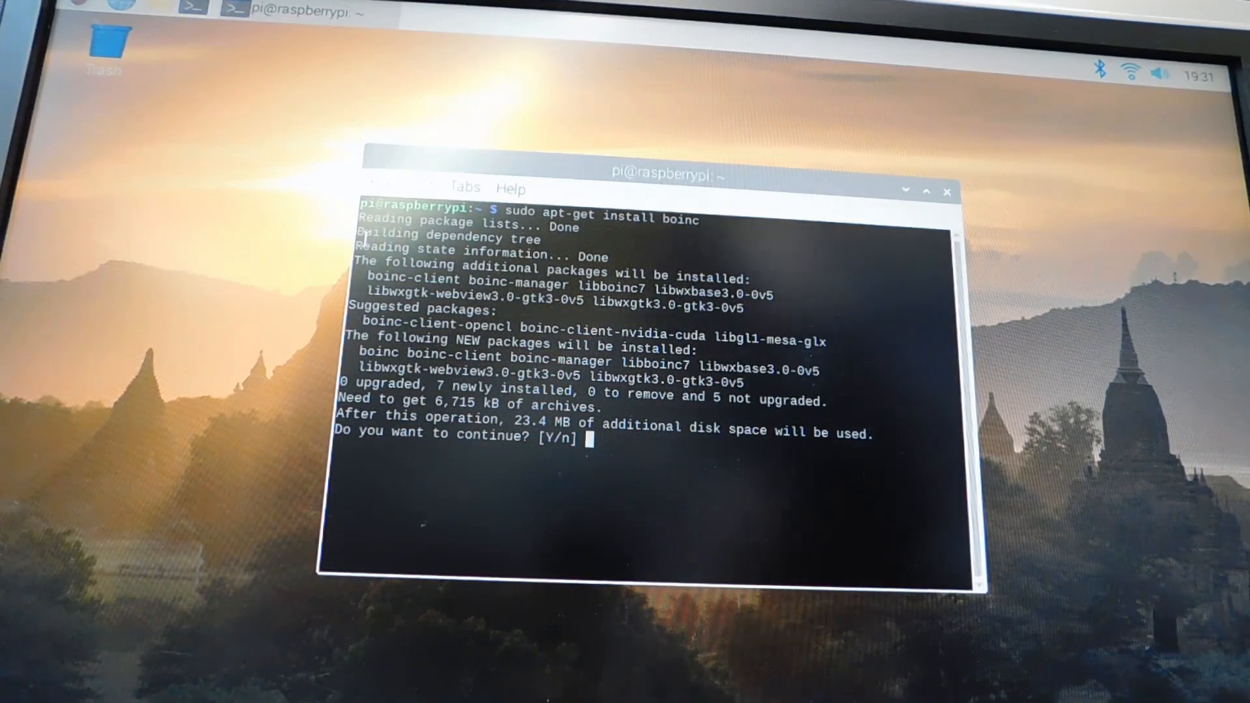
type("y")
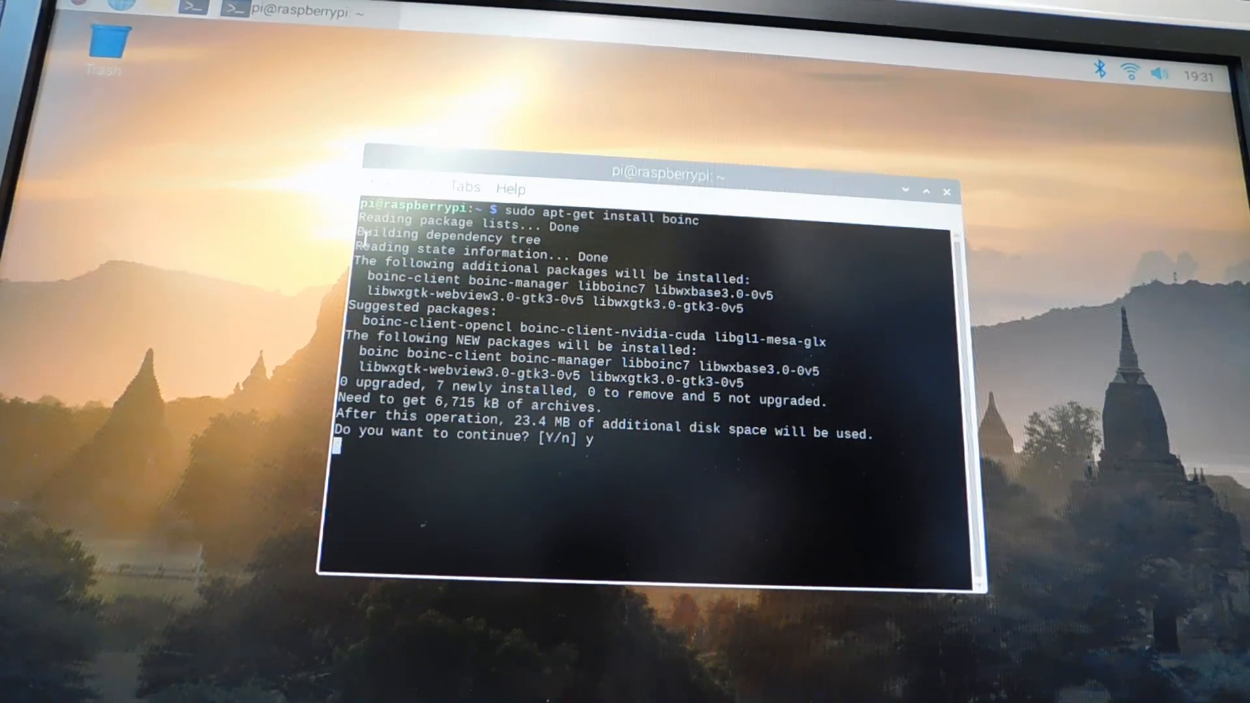
key("Return")
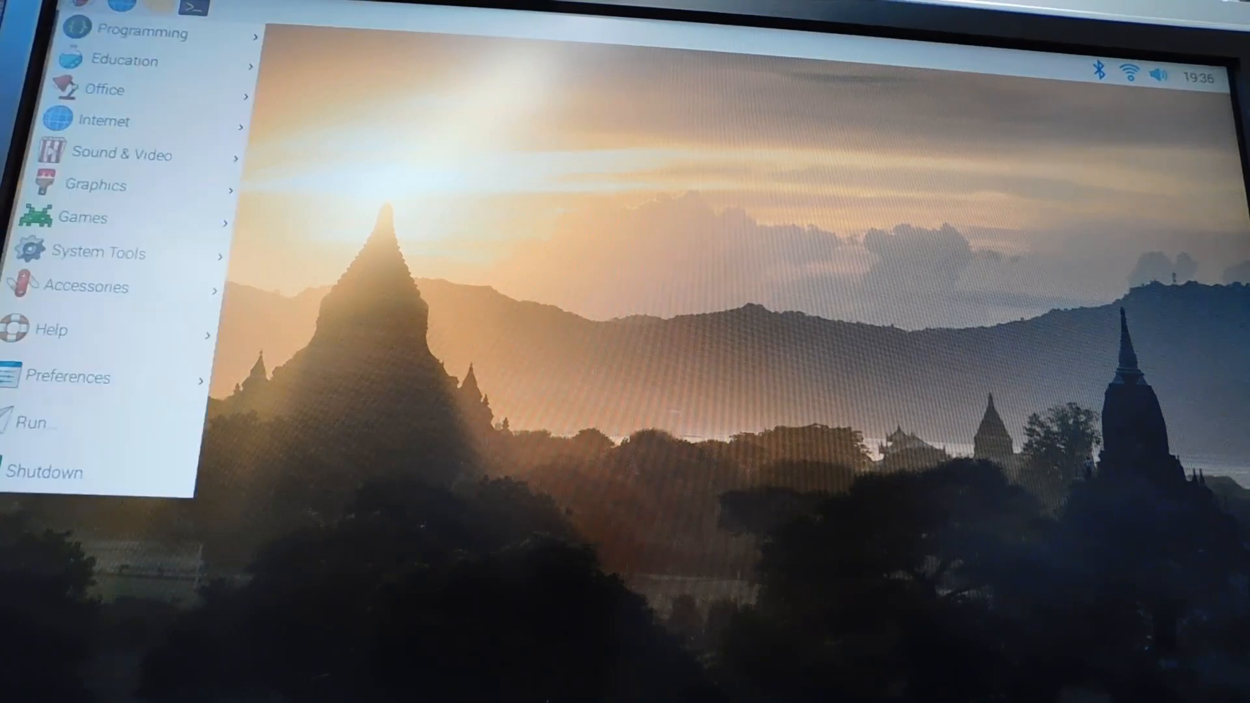
mouse_move(105, 254)
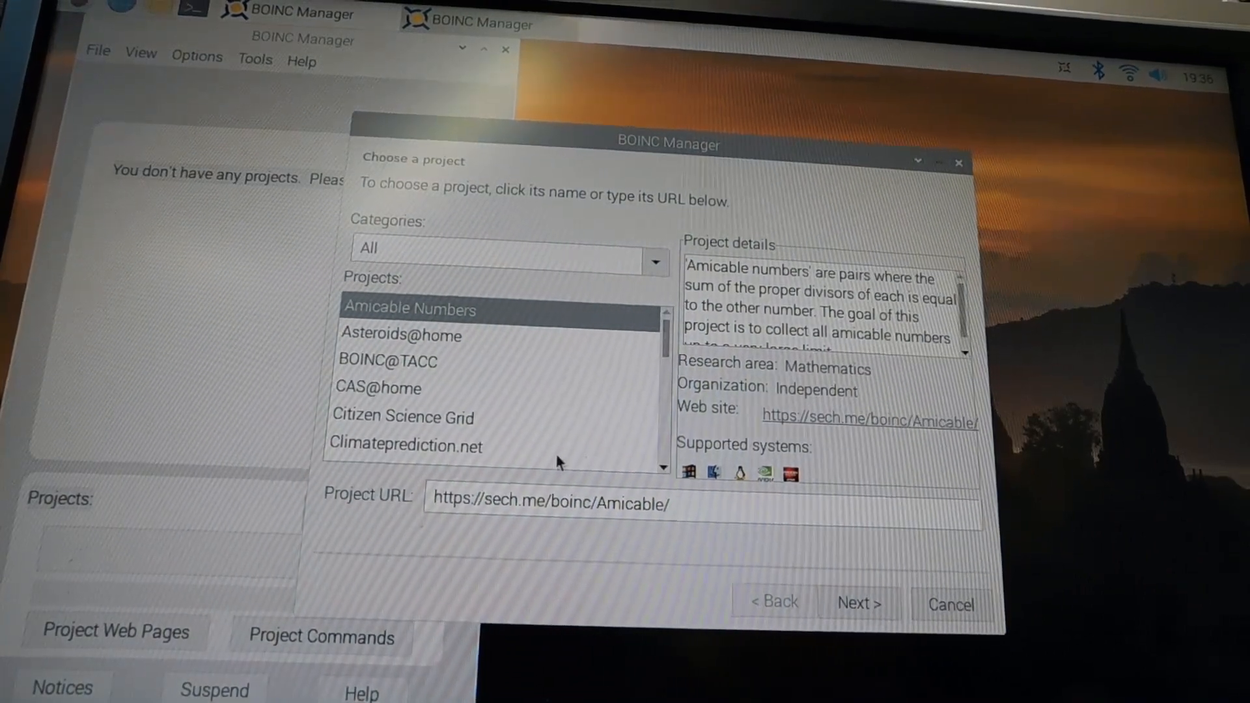
- Choose Rosetta@home from the Projects list in the Choose a project wizard
scroll("down", 3)
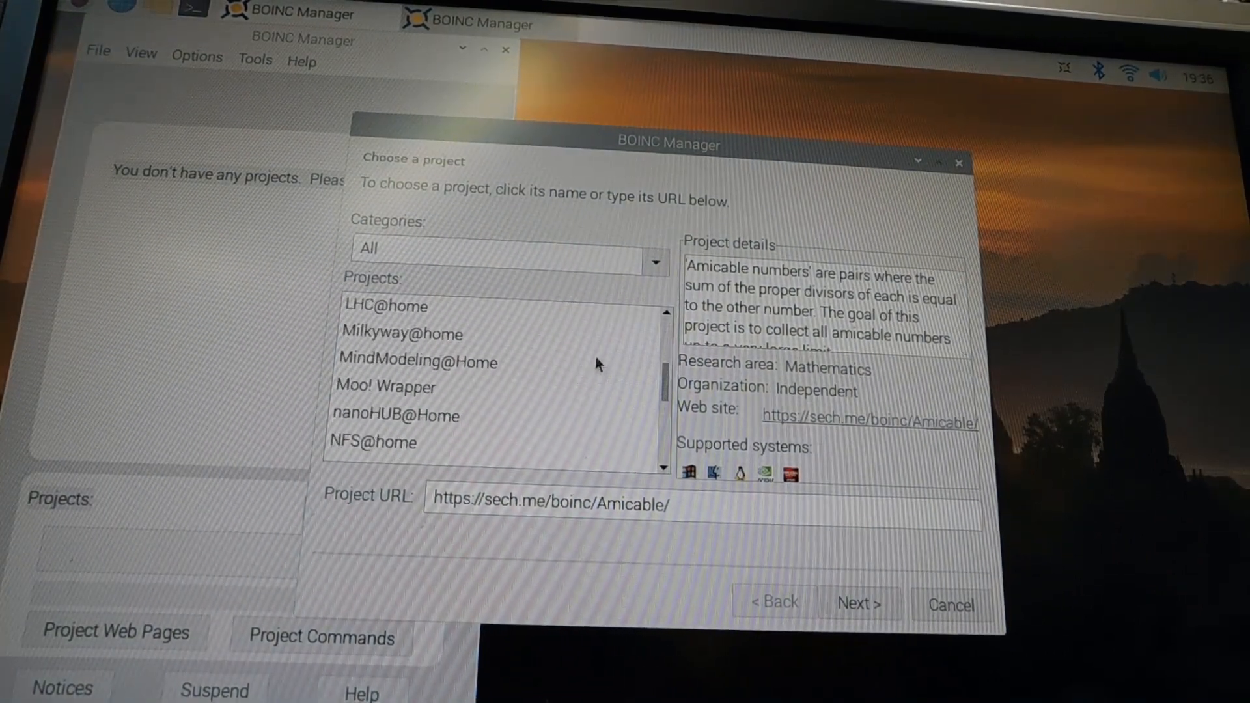
scroll("down", 3)
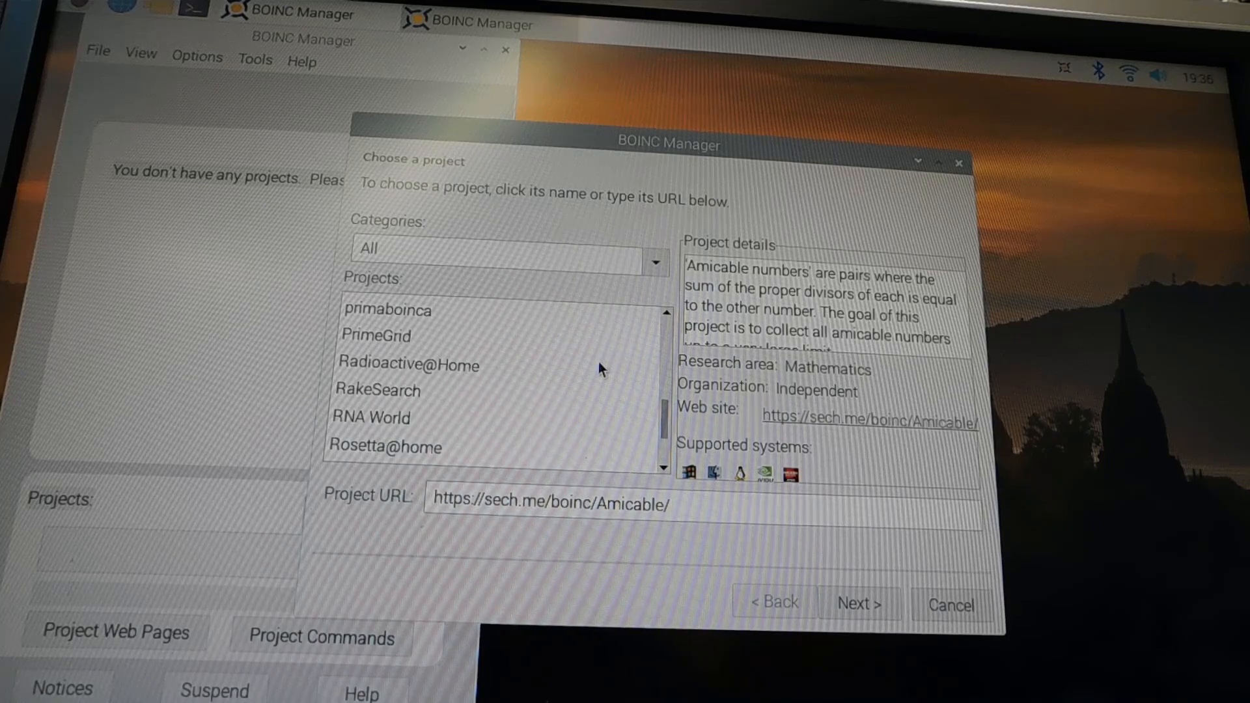
left_click(385, 446)
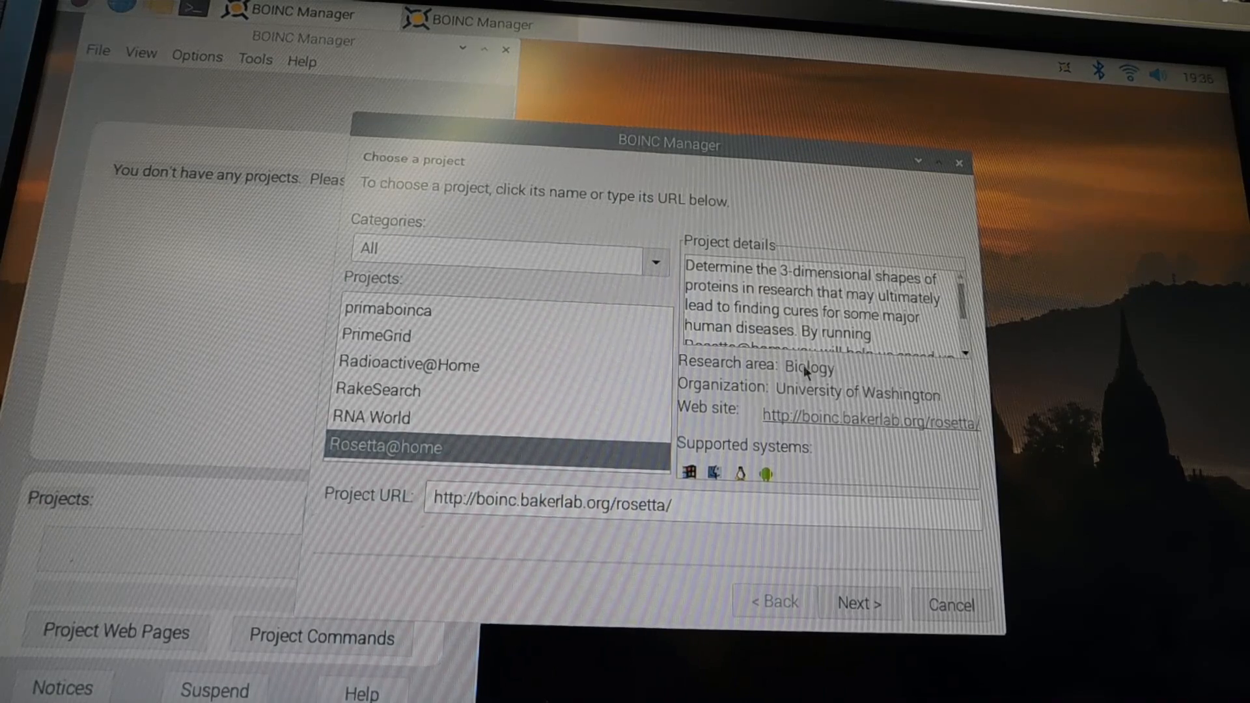
mouse_move(897, 469)
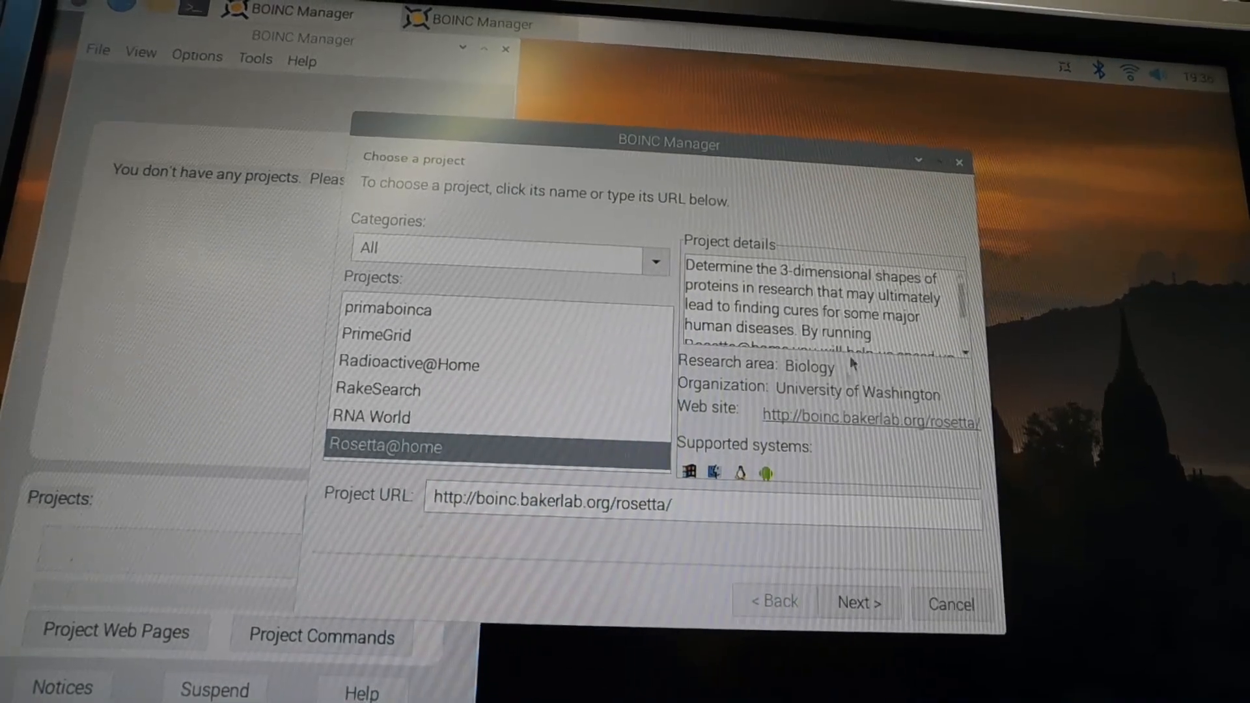
- Confirm the Rosetta@home project choice and accept the 'may not have work' warning
left_click(857, 601)
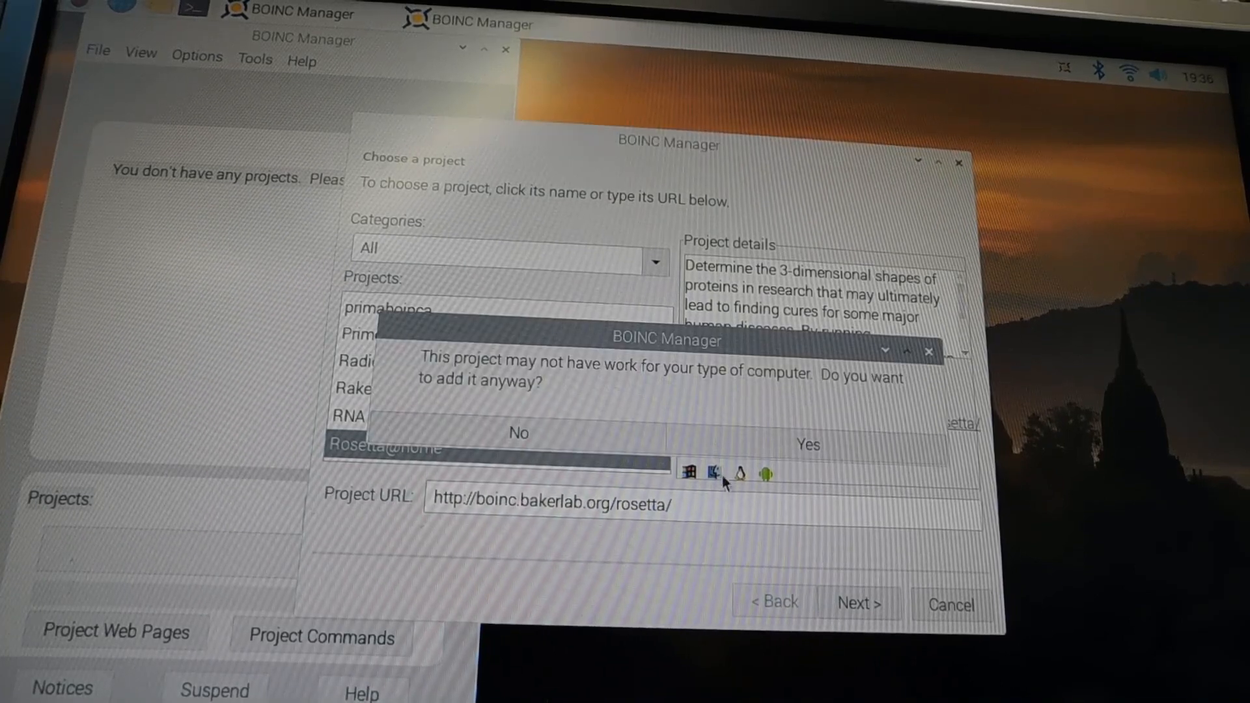
mouse_move(764, 395)
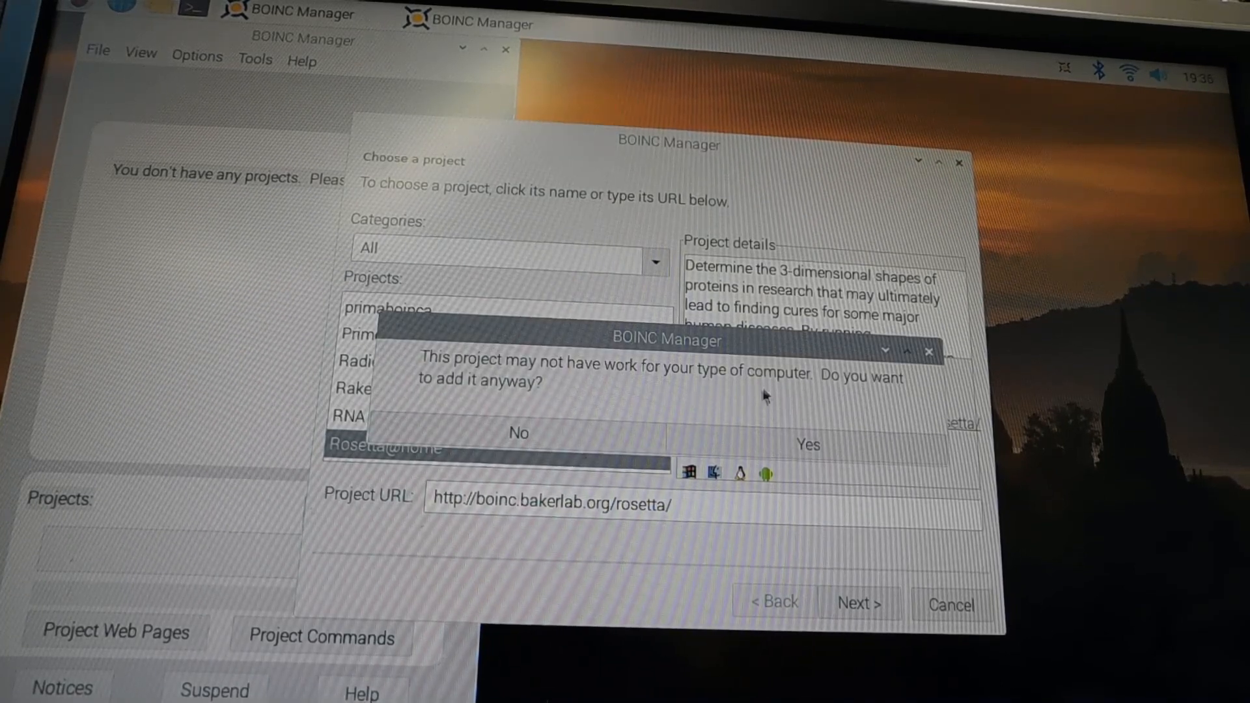
left_click(806, 444)
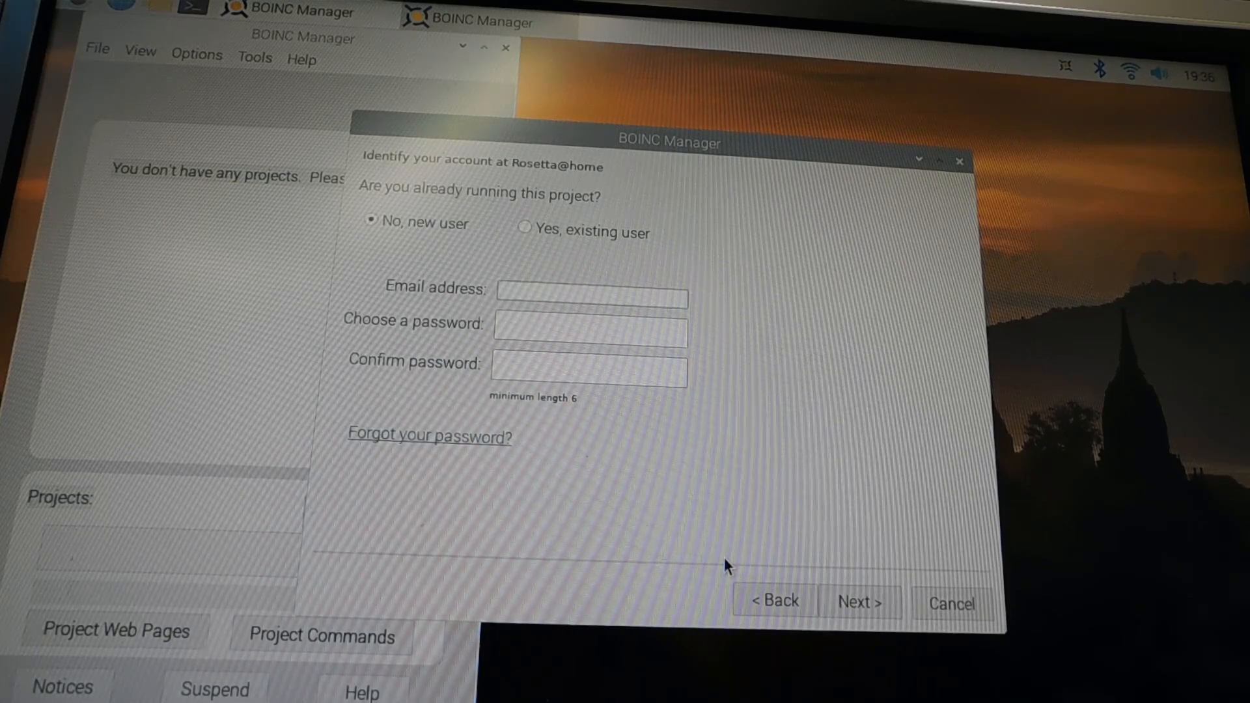
- Enter the new account email address, correcting mistyped characters along the way
left_click(591, 297)
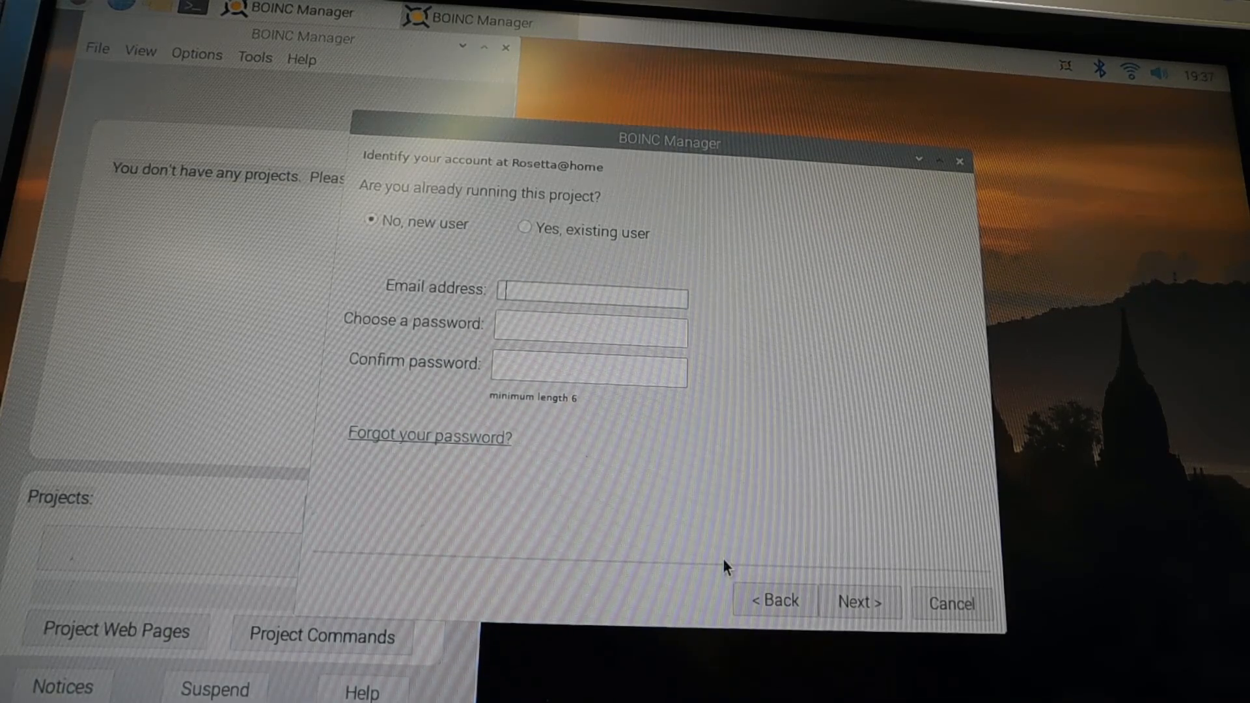
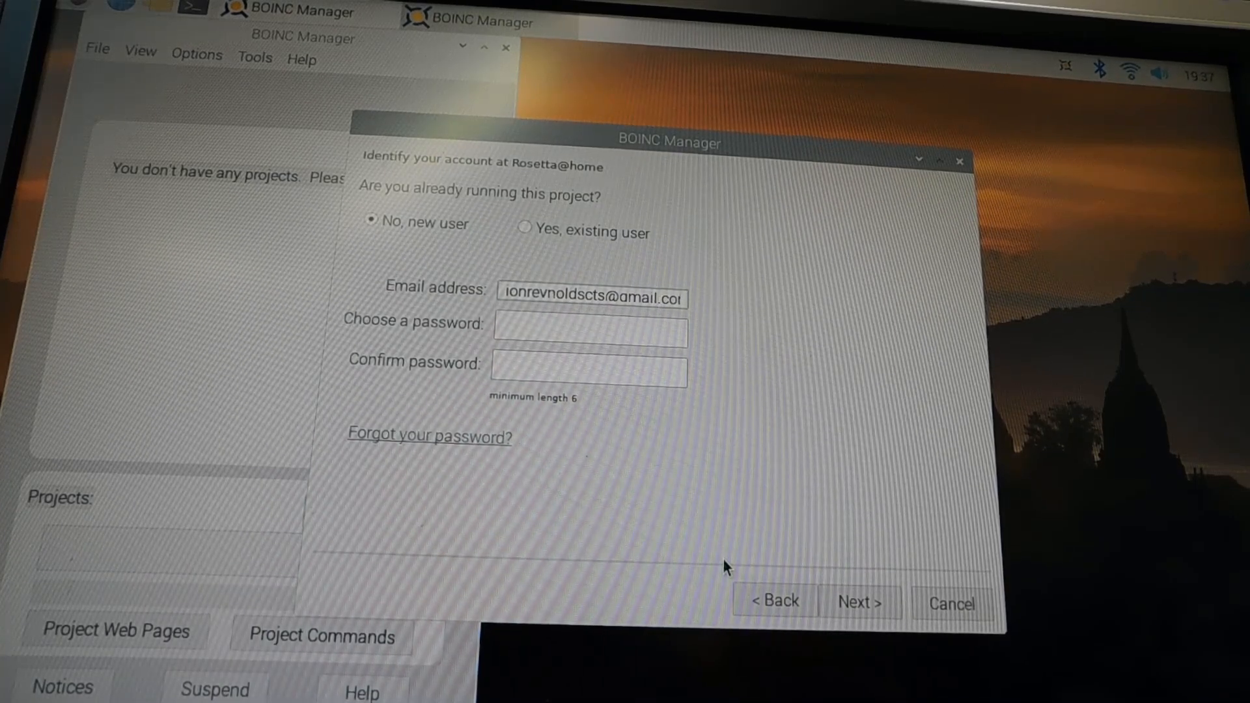
- Enter the account password and submit the new-user details to Rosetta@home
left_click(590, 328)
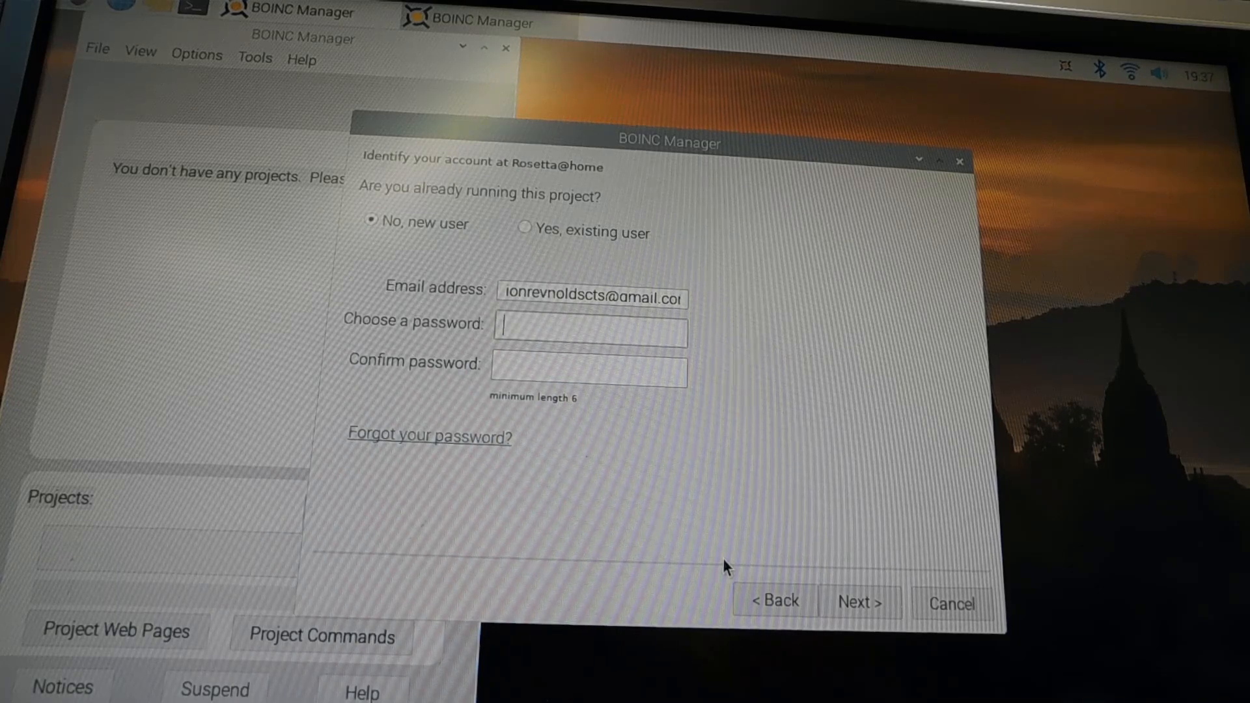
type("password")
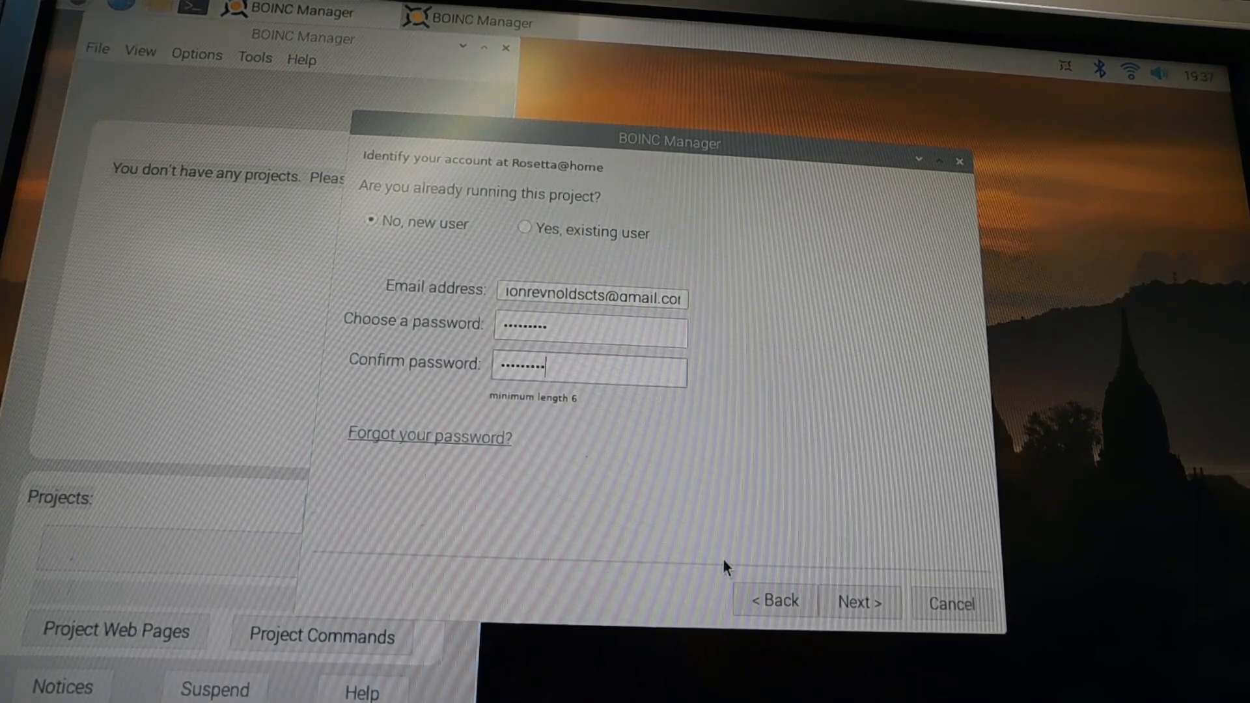
left_click(859, 602)
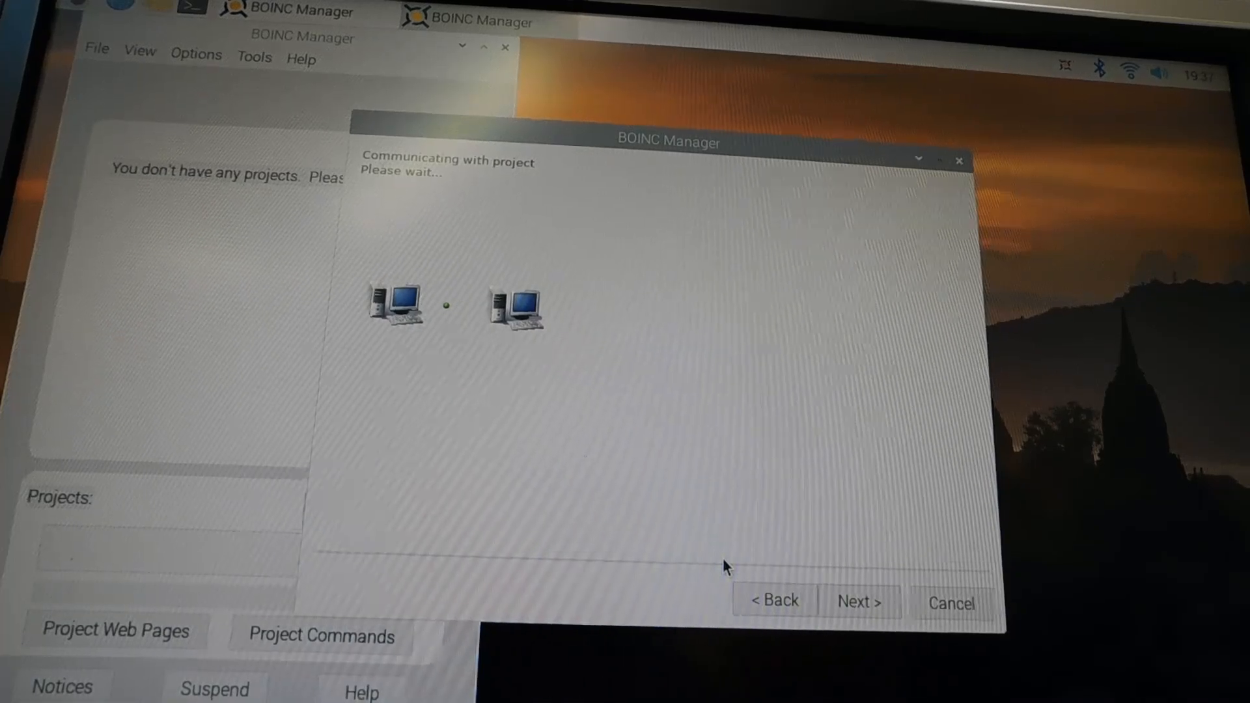